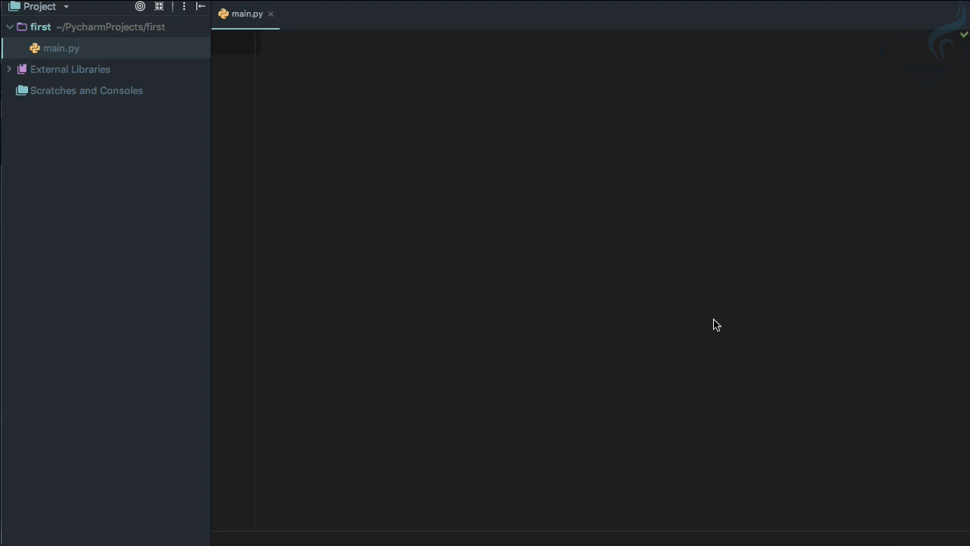
- Define a Book class whose __init__(self, price) stores self.price = price
type("class")
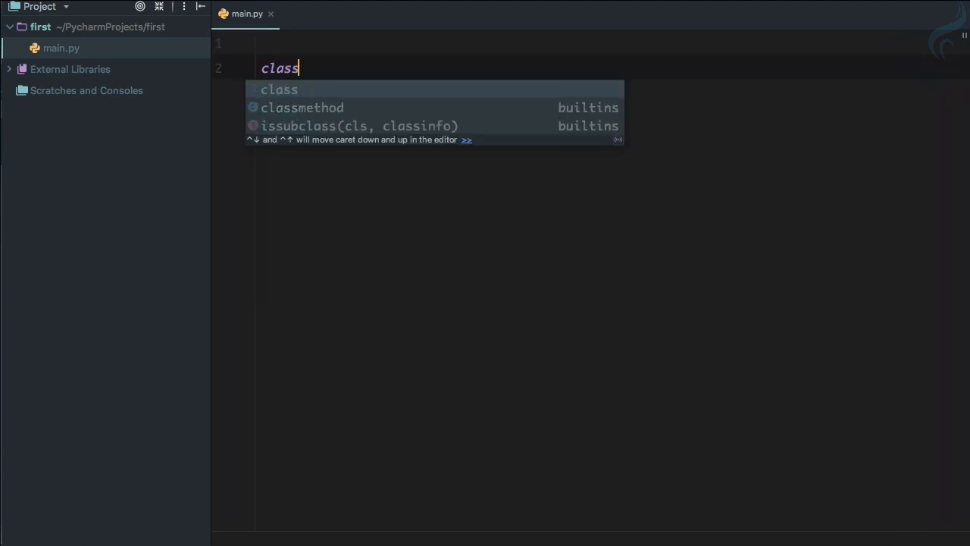
type("Book")
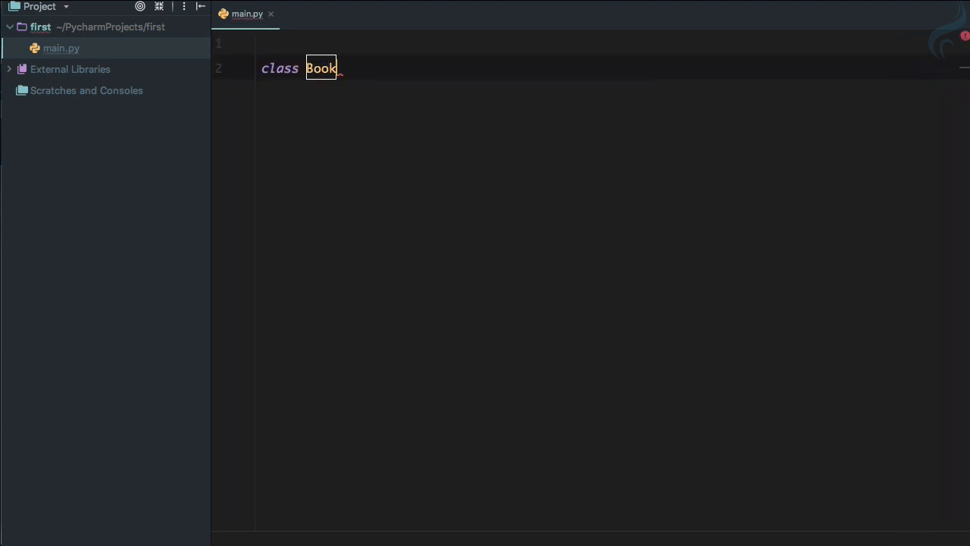
type(":")
type("def __init__(self):")
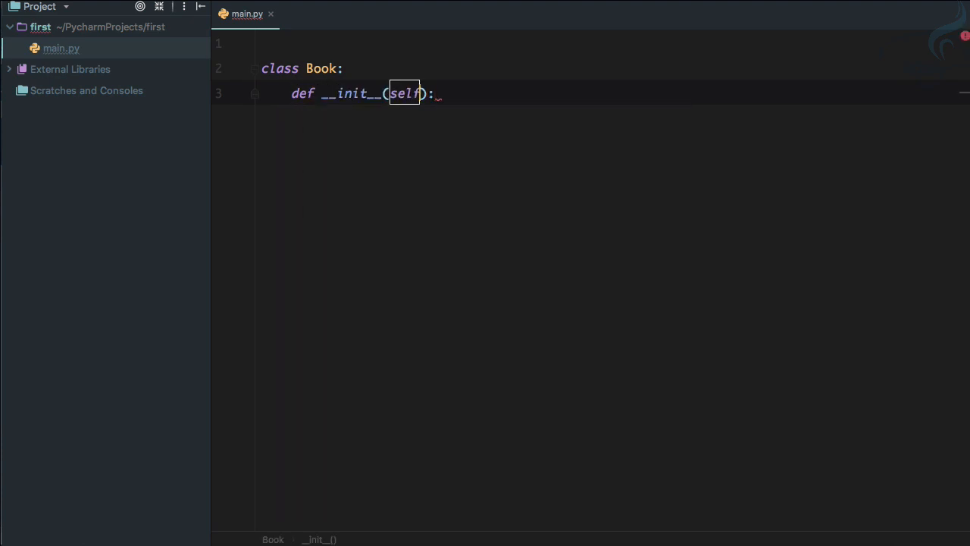
type(", price")
type("self.pr")
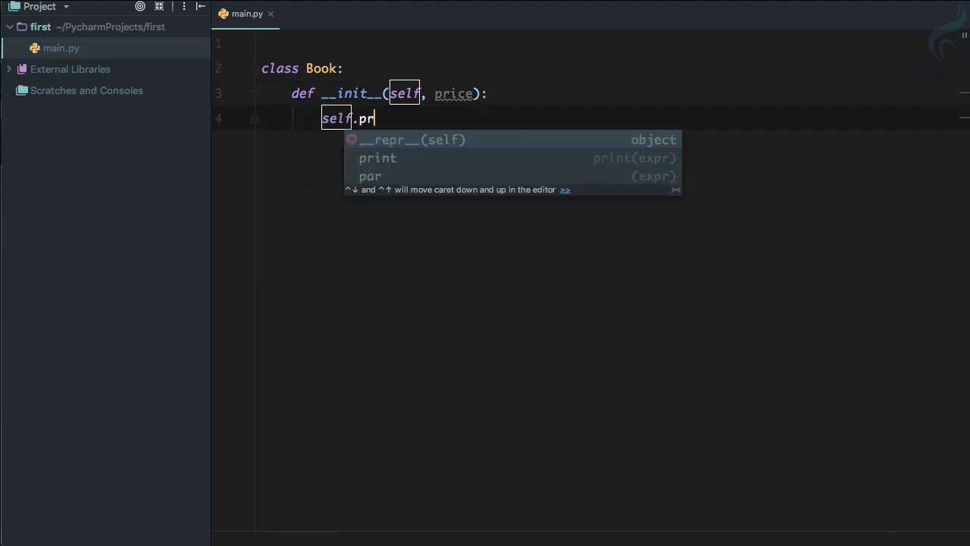
type("ice = price")
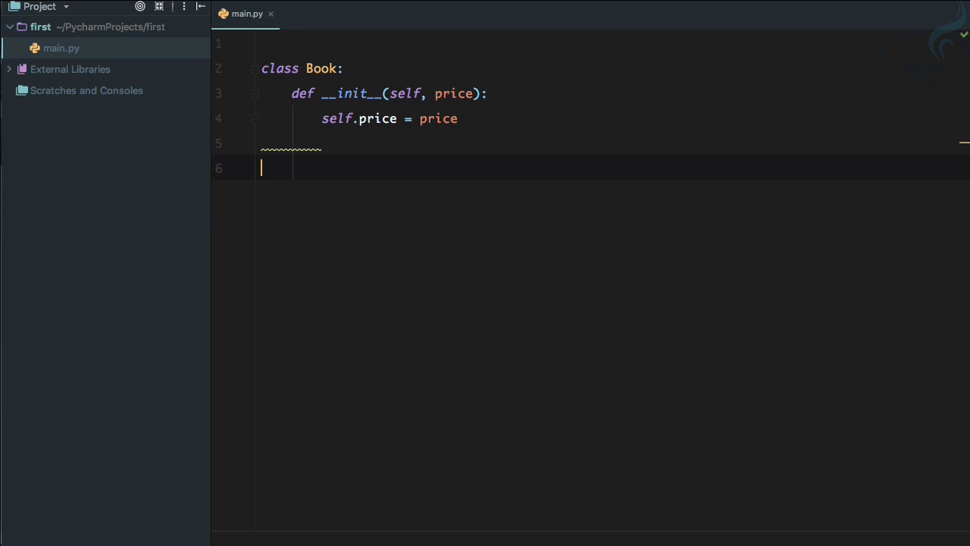
- Create book1 = Book(10) and book2 = Book(20)
type("book1")
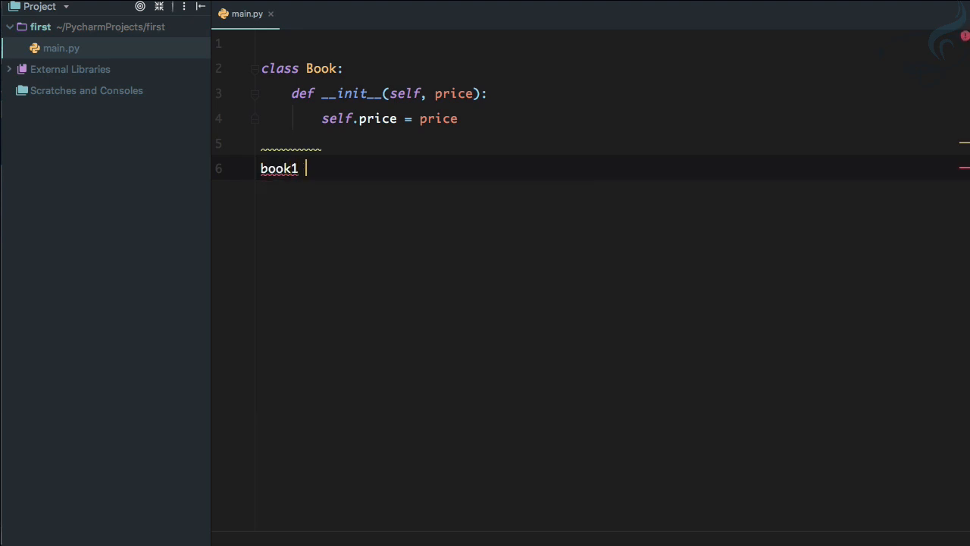
type("= Book")
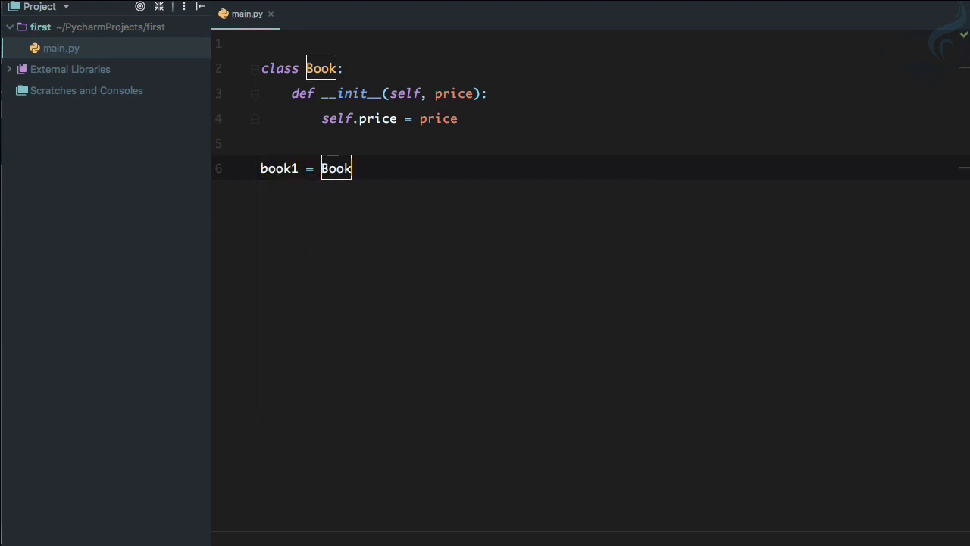
type("(10)")
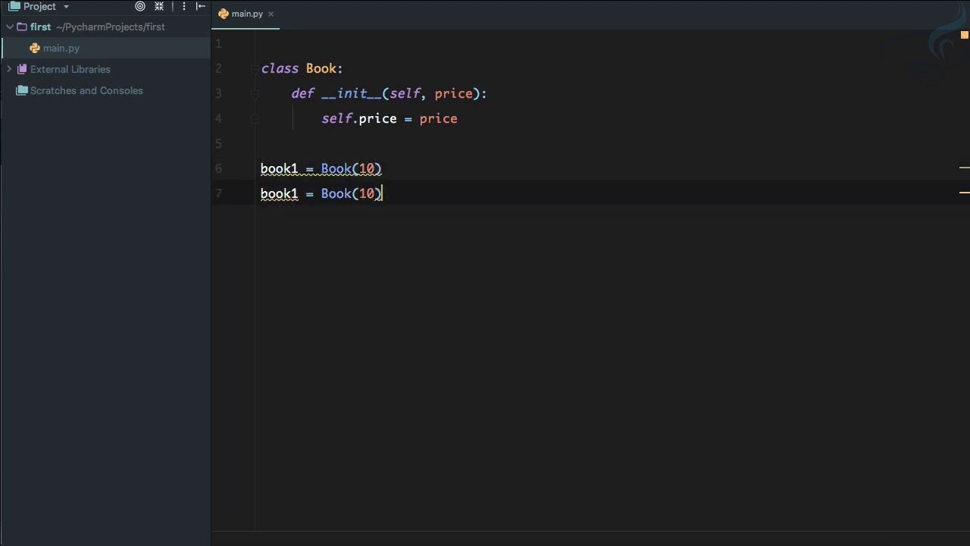
type("20")
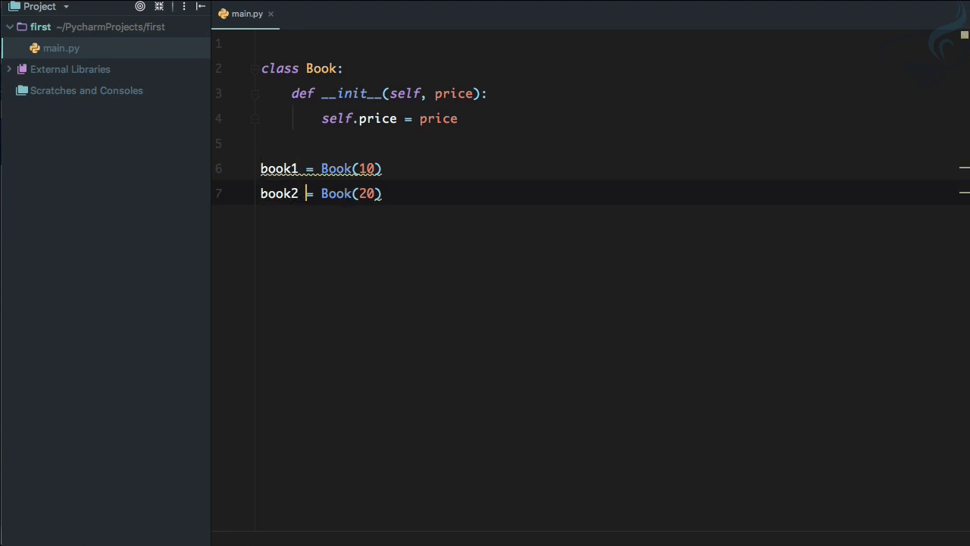
- Compute total_price = book1.price + book2.price and print total_price
type("t")
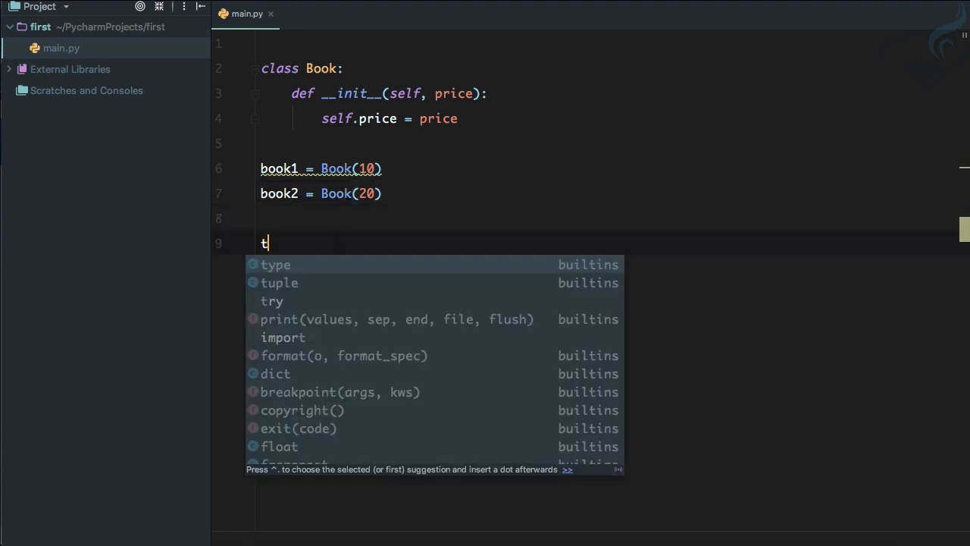
type("otal_pr")
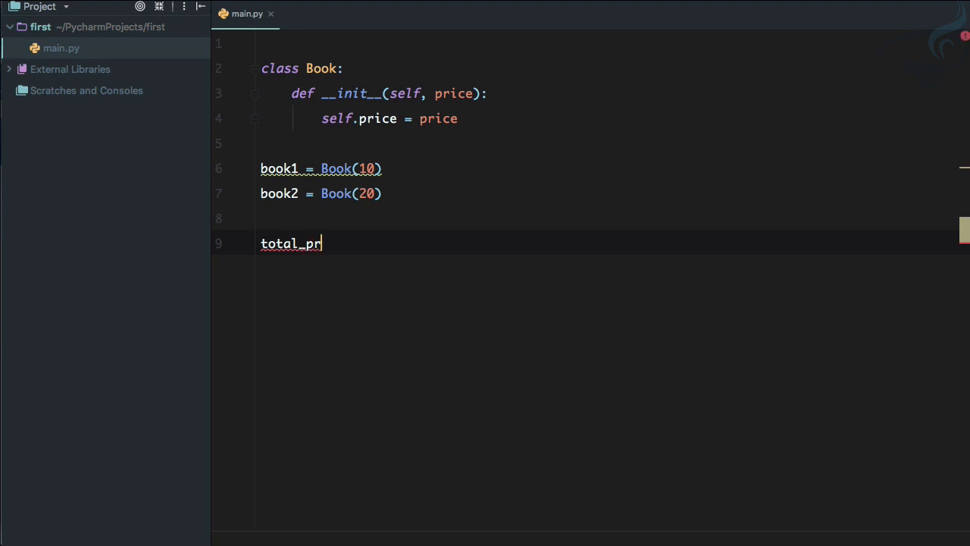
type("ice =")
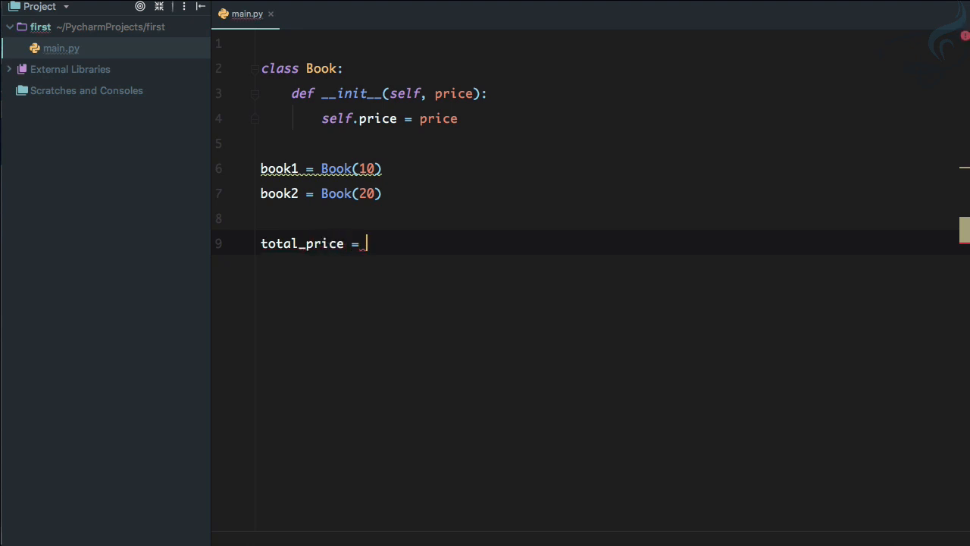
type("book1.price")
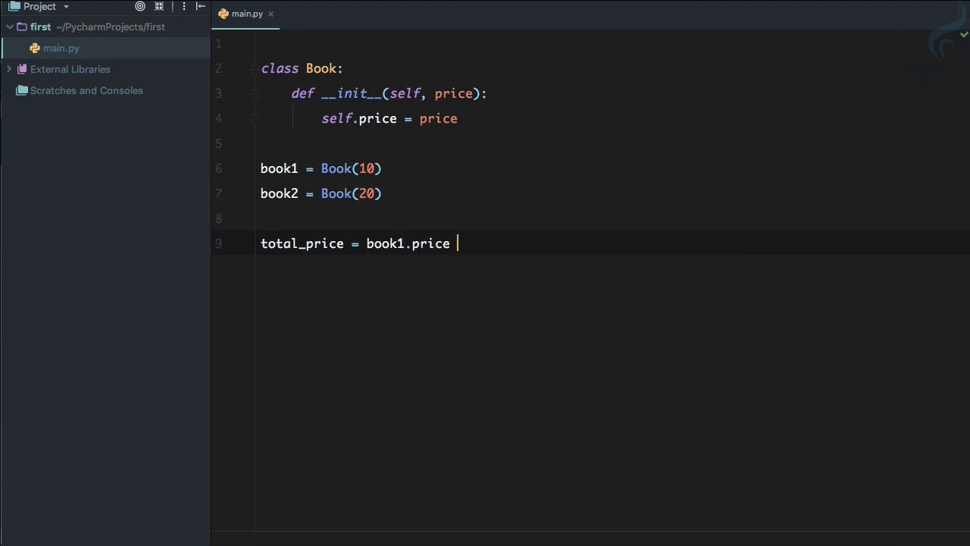
type("+ book2")
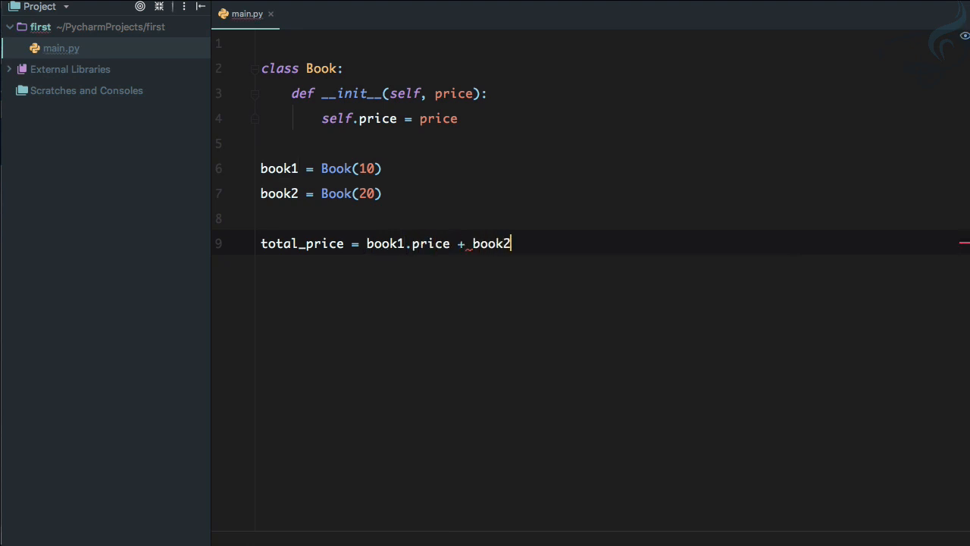
type(".price")
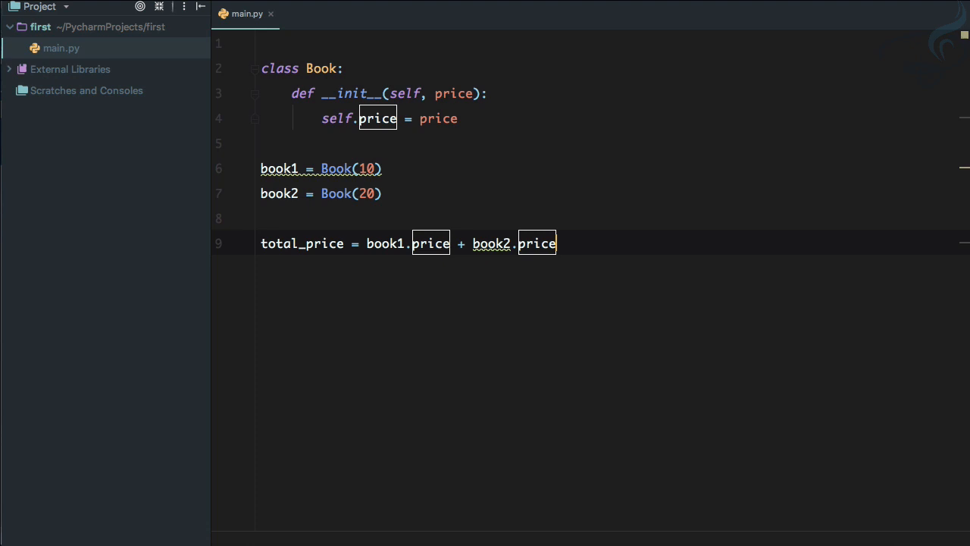
type("print(")
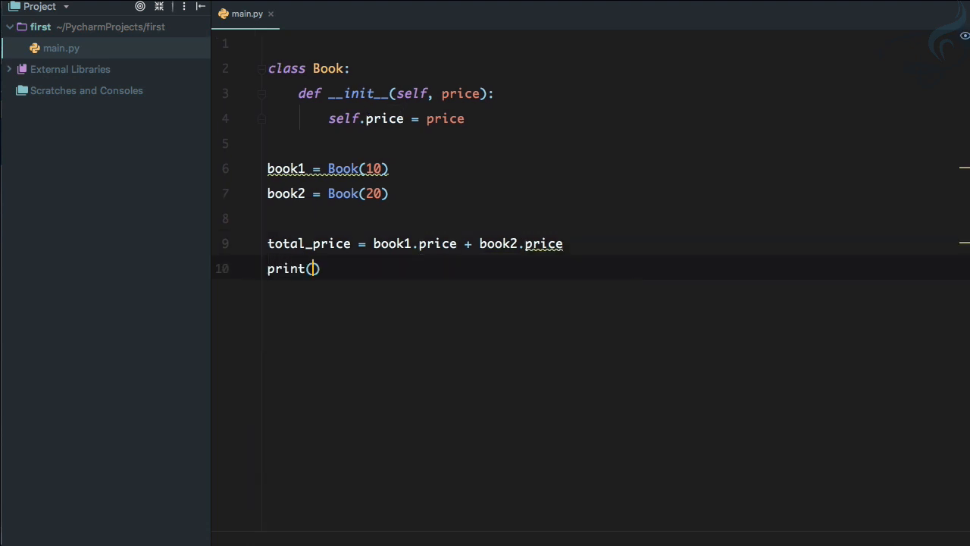
type("total_price")
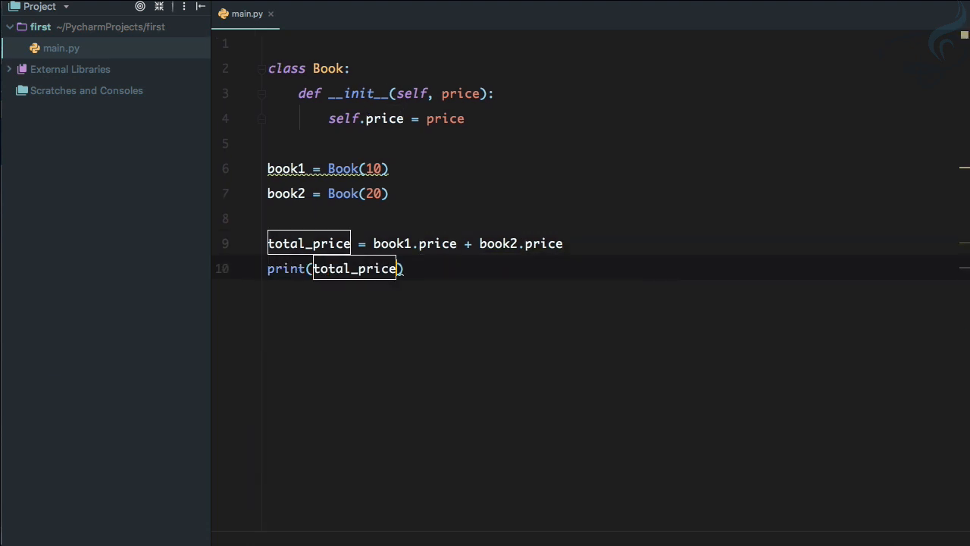
- Run the script to get 30, then run it again adding book1 + book2 directly to hit the TypeError
left_click(12, 409)
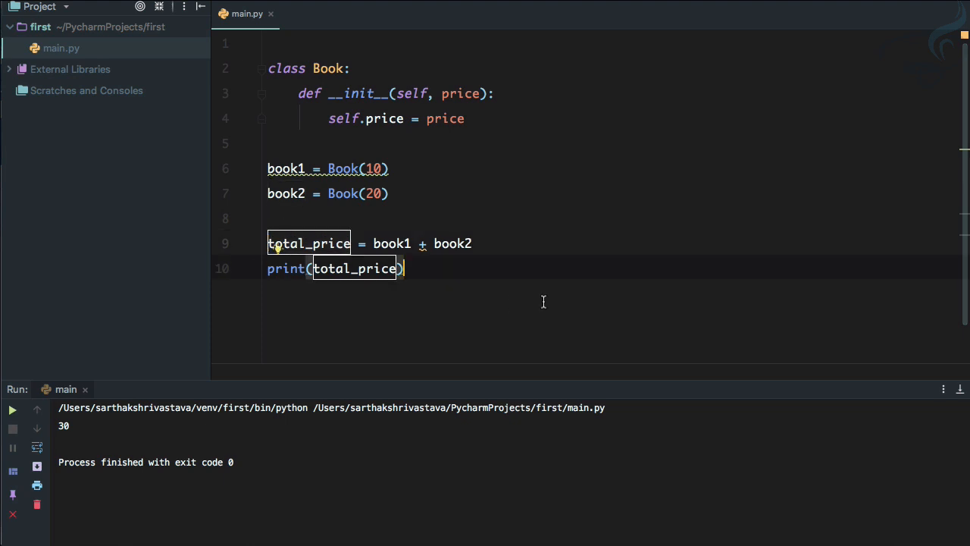
left_click(12, 409)
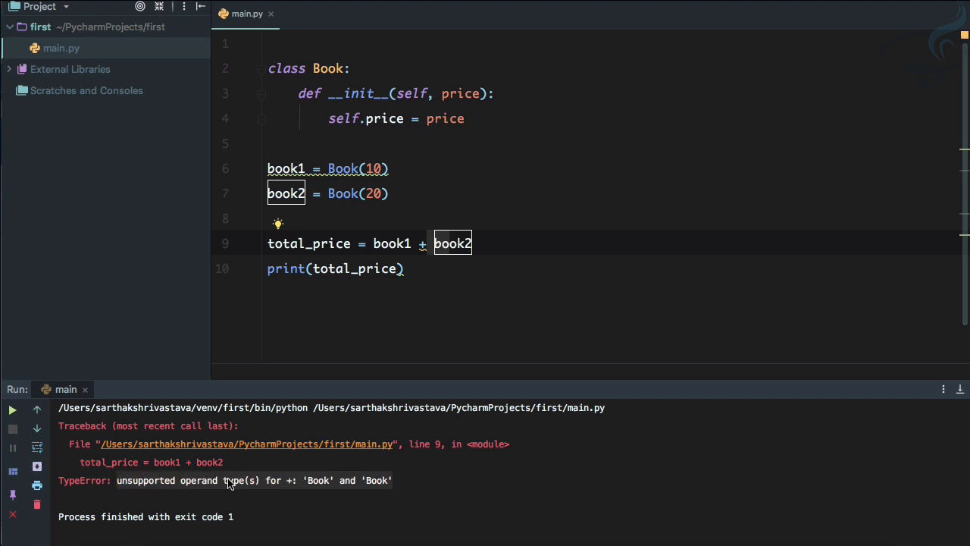
mouse_move(434, 342)
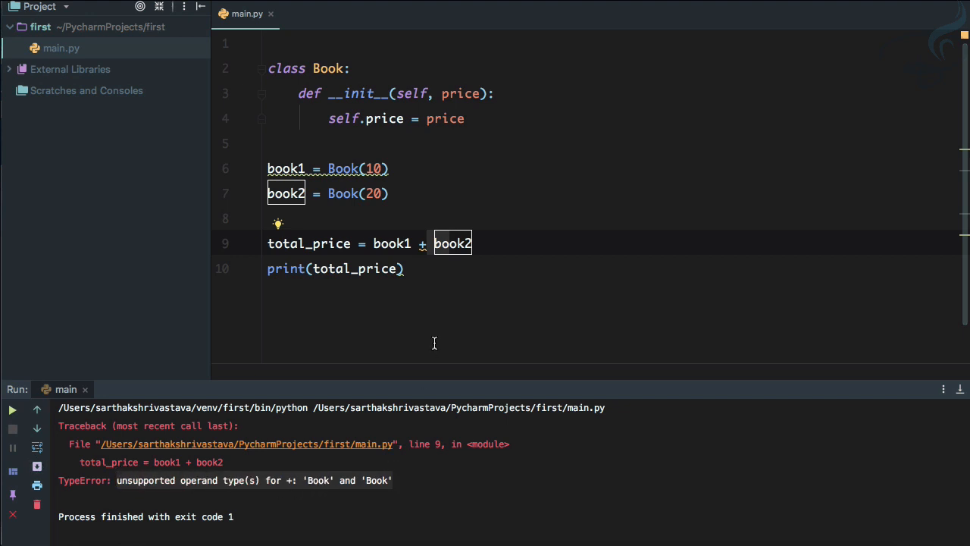
mouse_move(401, 195)
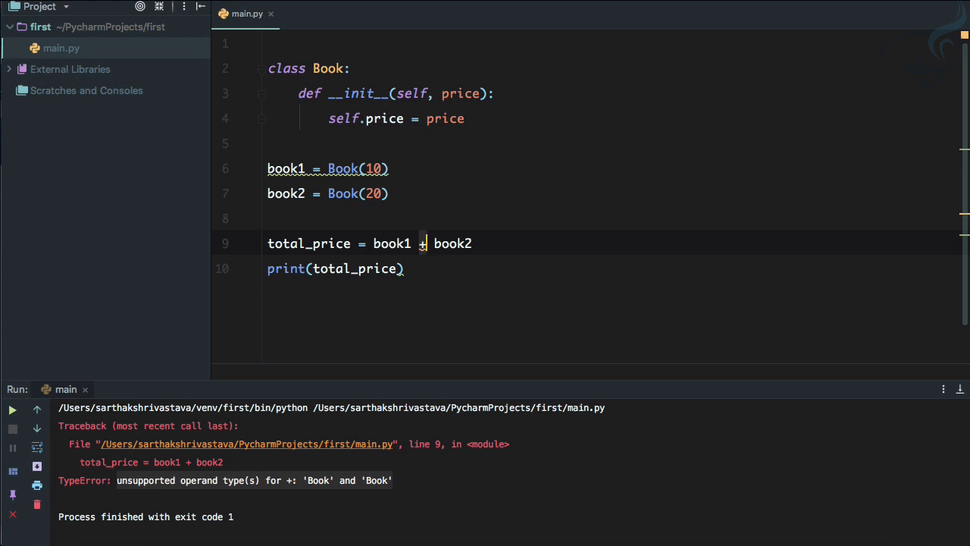
mouse_move(373, 237)
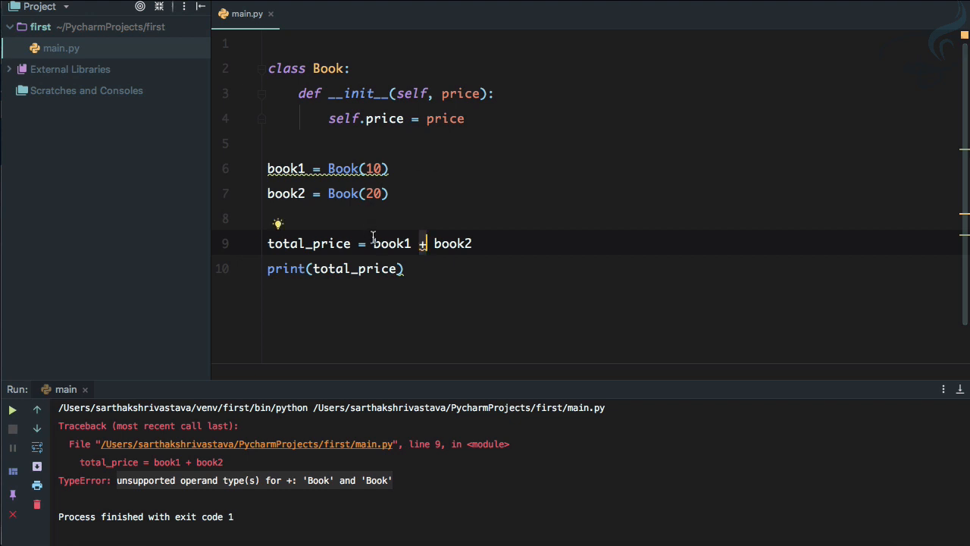
- Select total_price inside the print call on line 10 to remove it
double_click(452, 243)
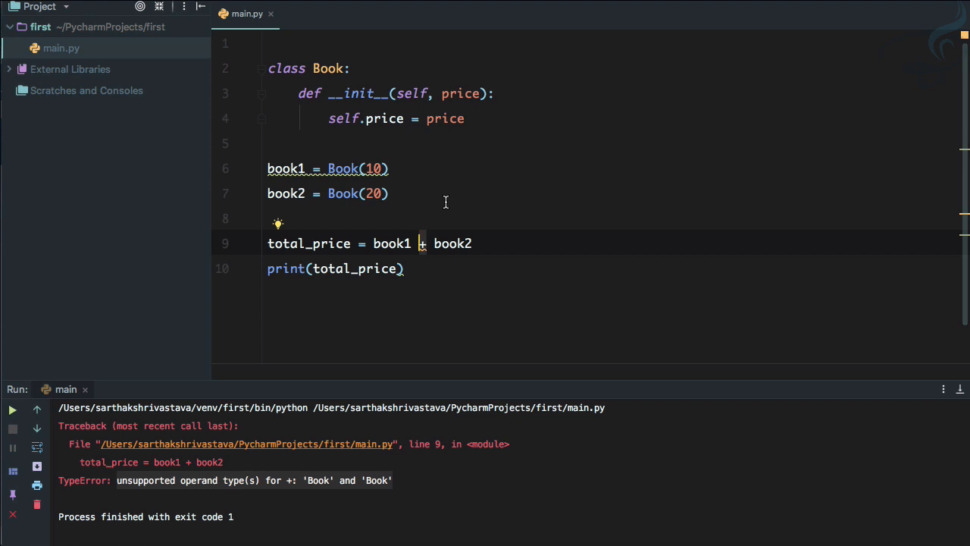
mouse_move(832, 167)
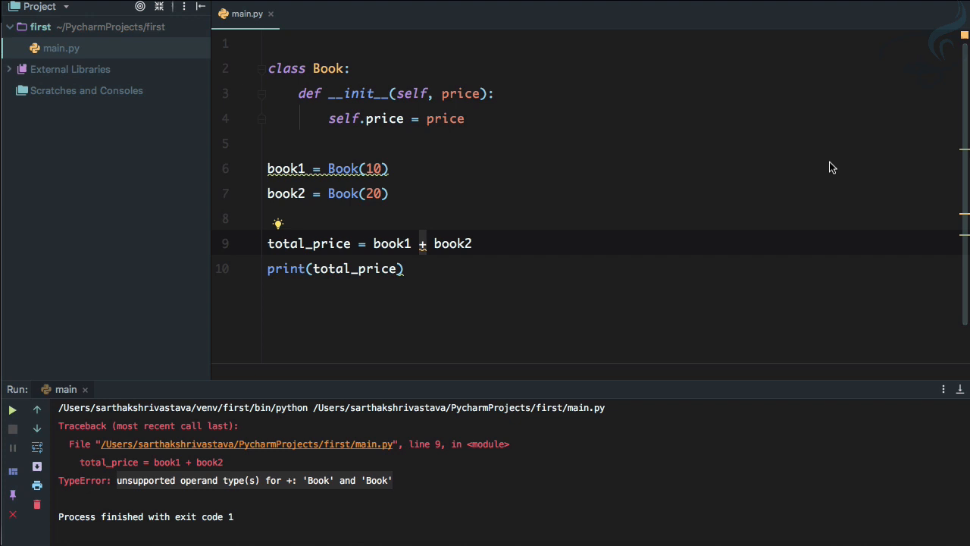
mouse_move(551, 134)
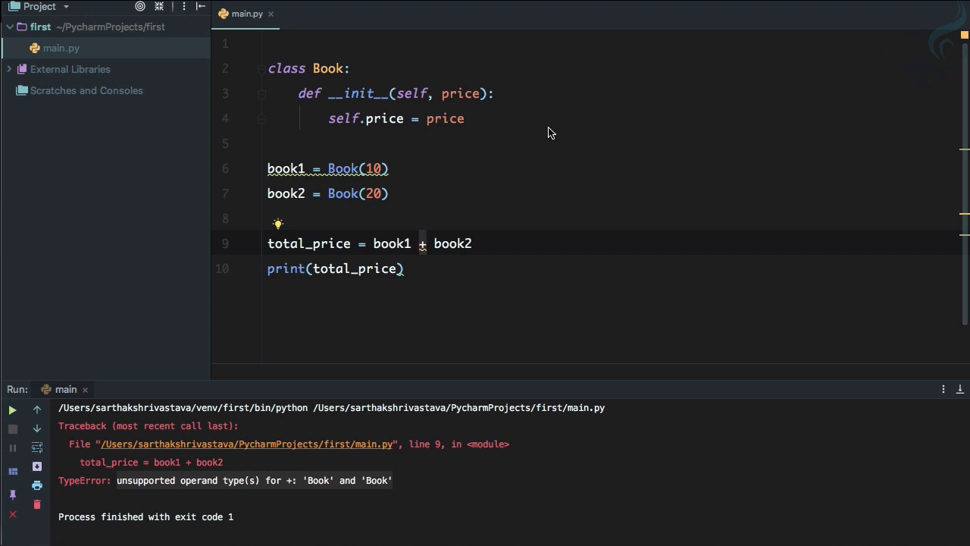
mouse_move(395, 221)
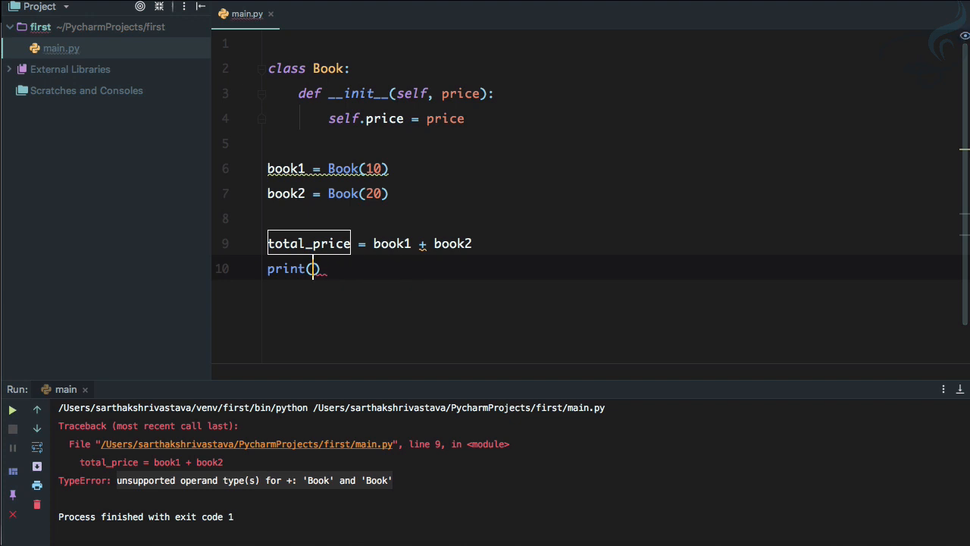
- Change print(2+3) to print(int.__add__(2,3)) and run it to get 5
type("2+3")
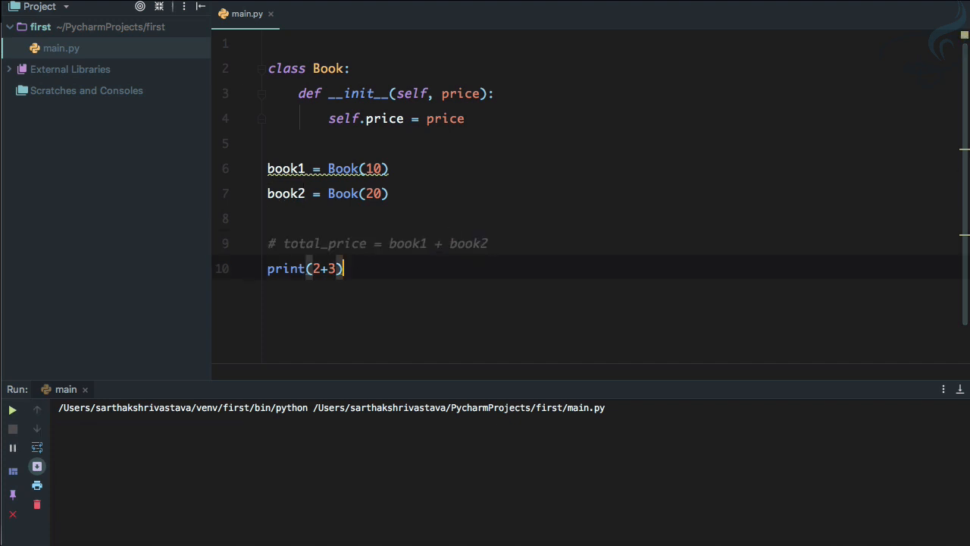
left_click(13, 409)
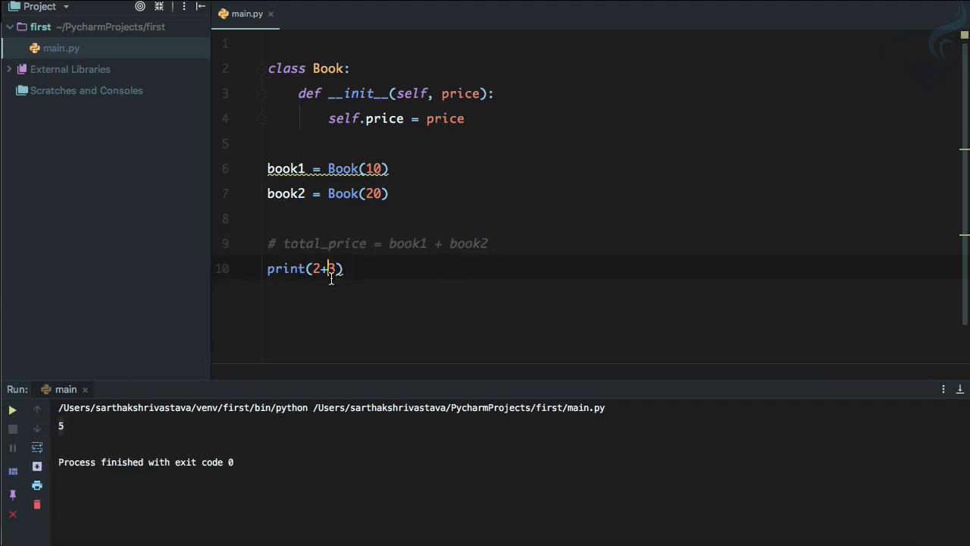
mouse_move(341, 269)
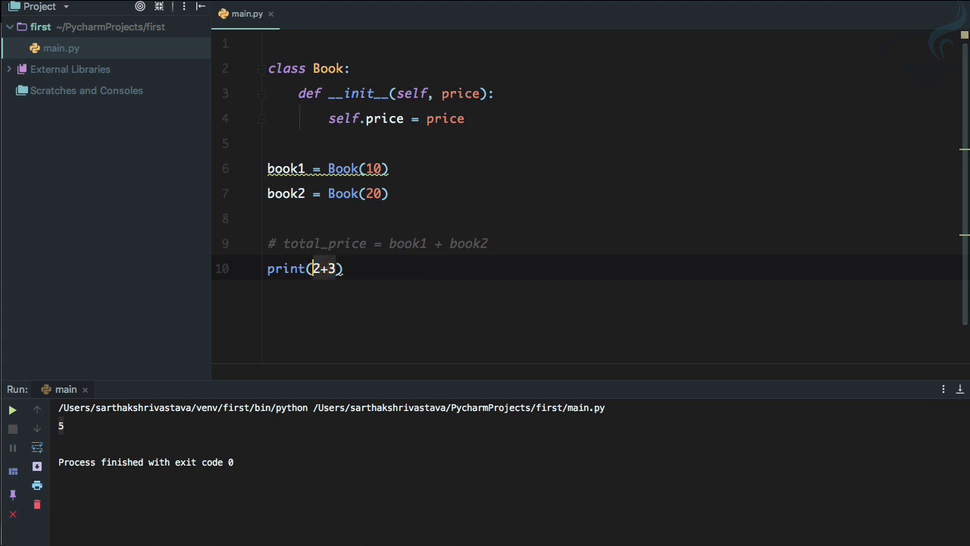
type("__")
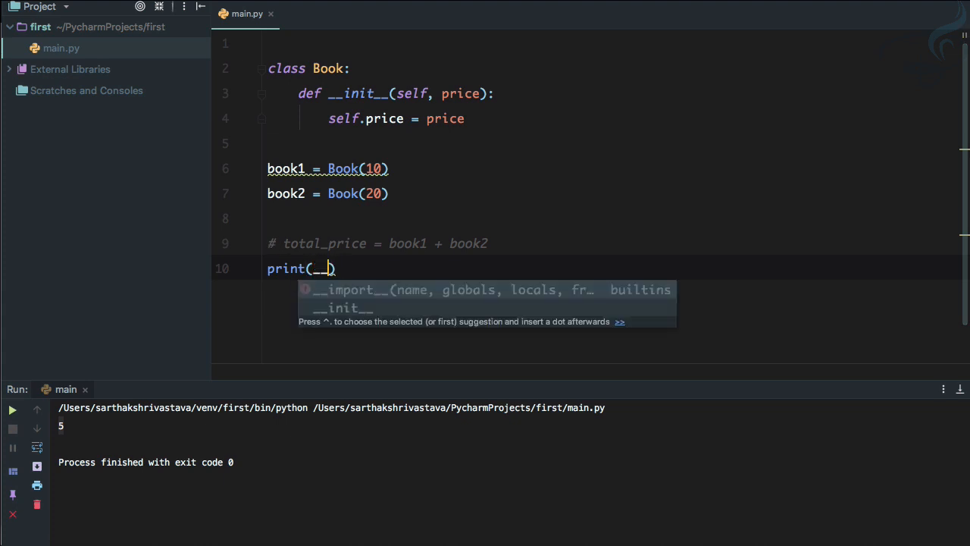
type("add__")
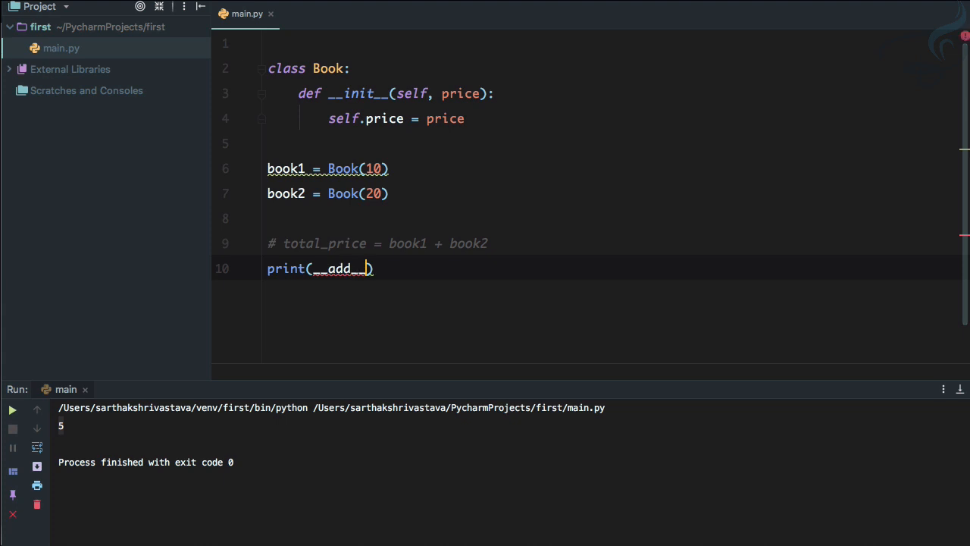
type("int.")
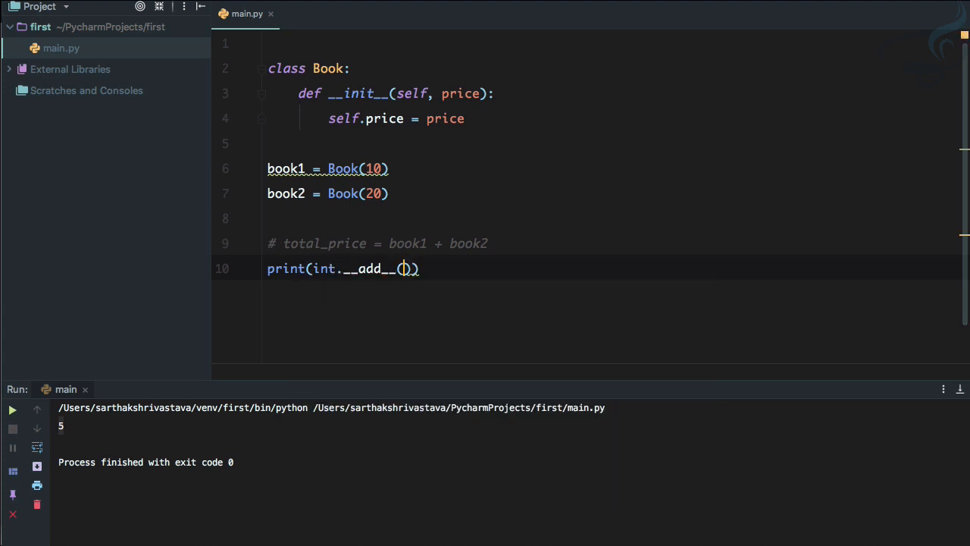
type("2,")
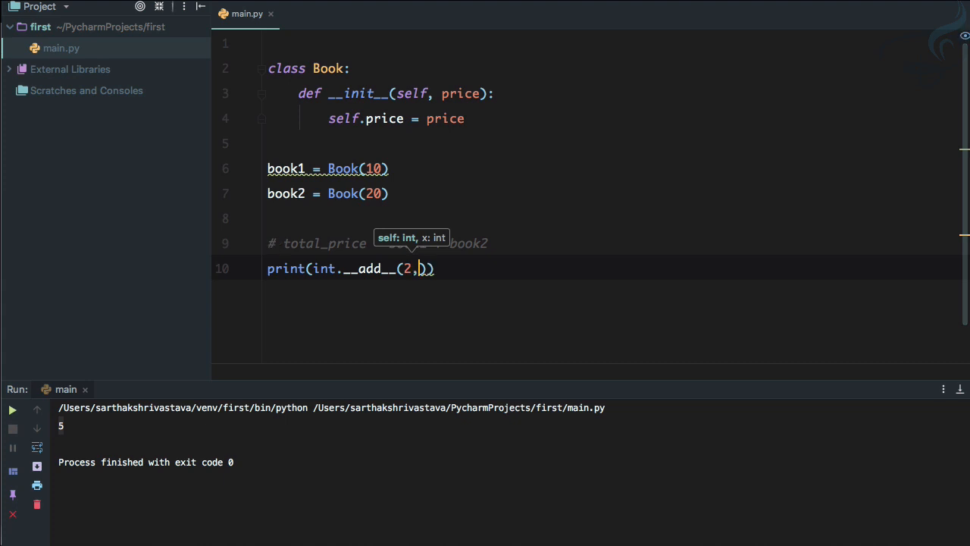
type("3")
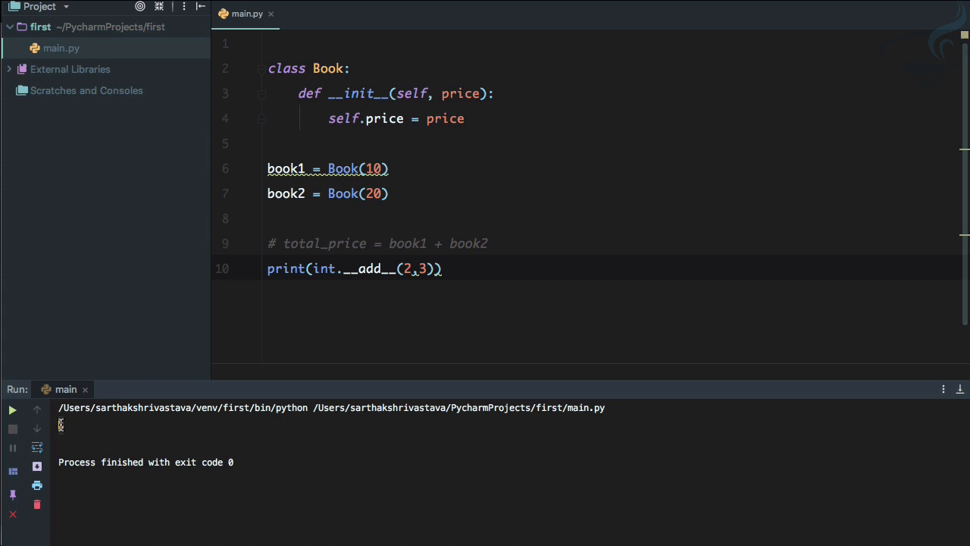
left_click(12, 410)
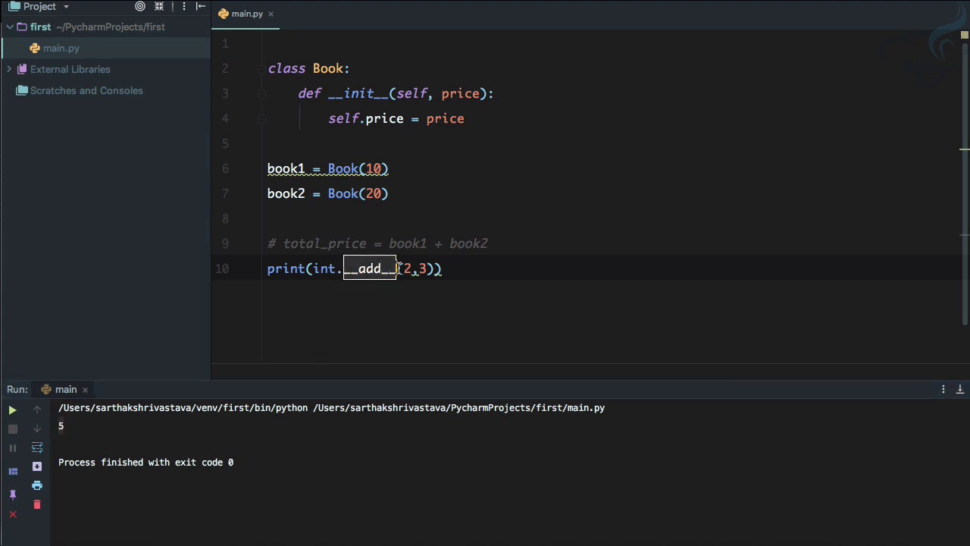
- Add a line printing int.__sub__(2,3) and run the script
left_click(438, 242)
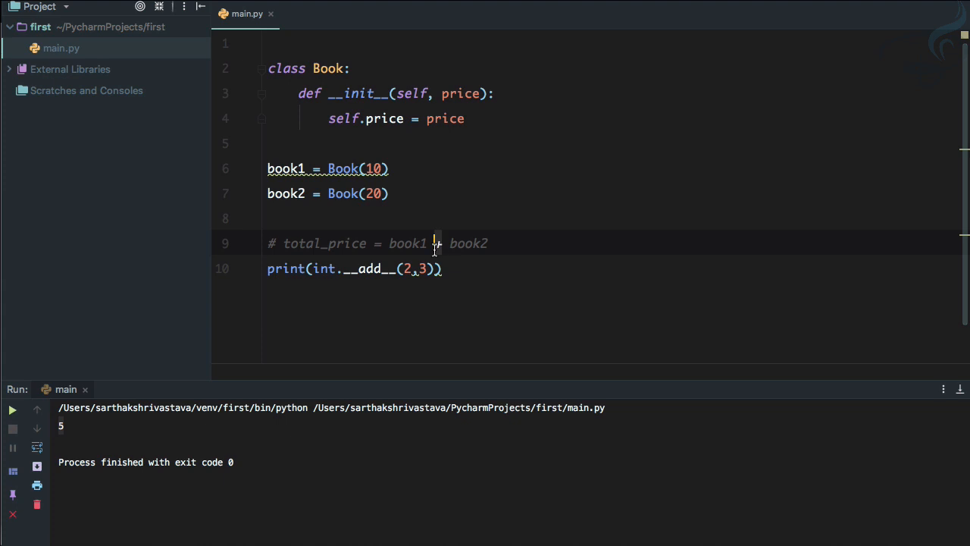
mouse_move(452, 270)
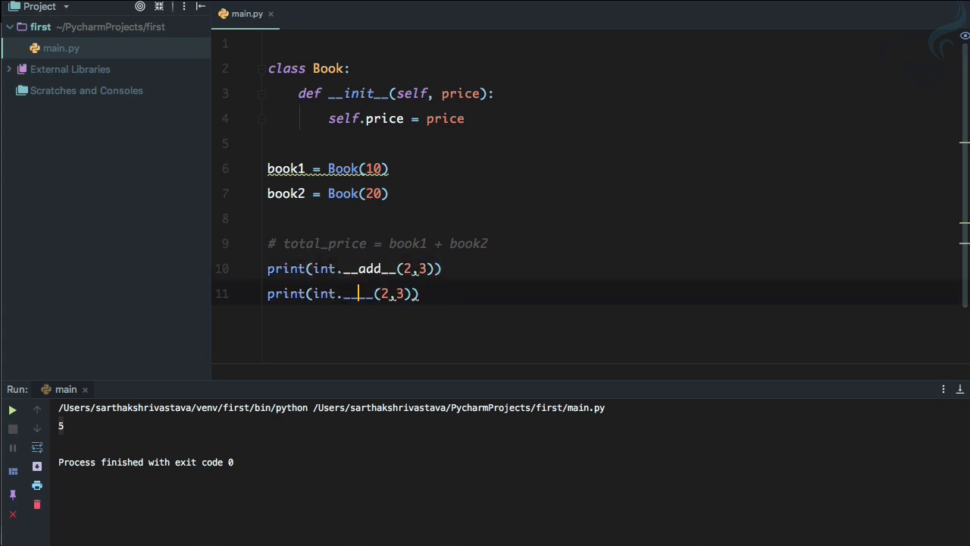
type("sub")
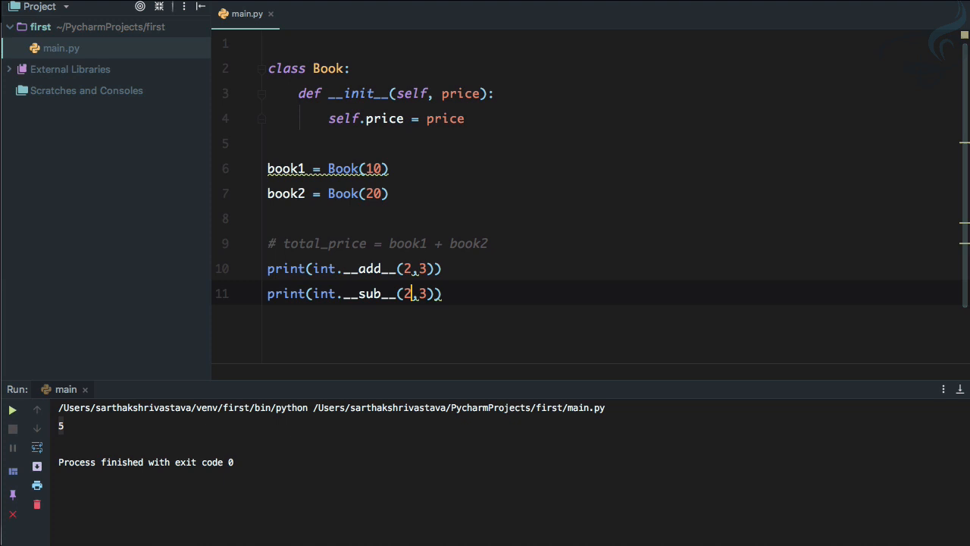
left_click(13, 409)
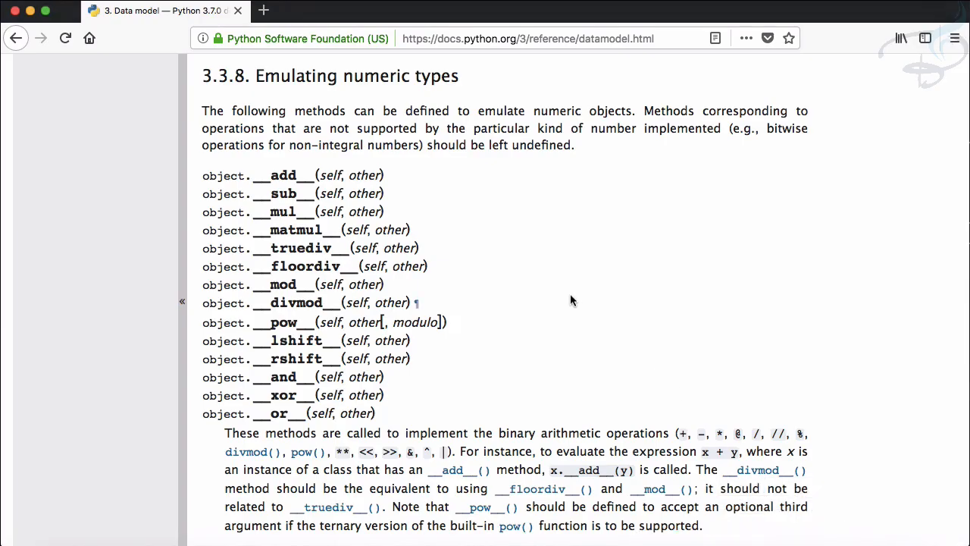
mouse_move(200, 176)
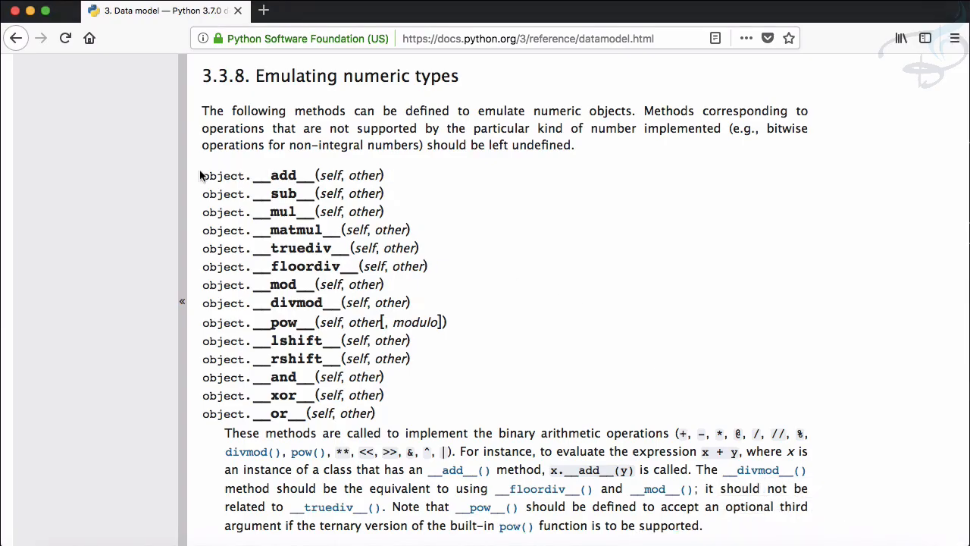
- Highlight the numeric-type special methods section on the Python data model page
left_click_drag(201, 176, 382, 412)
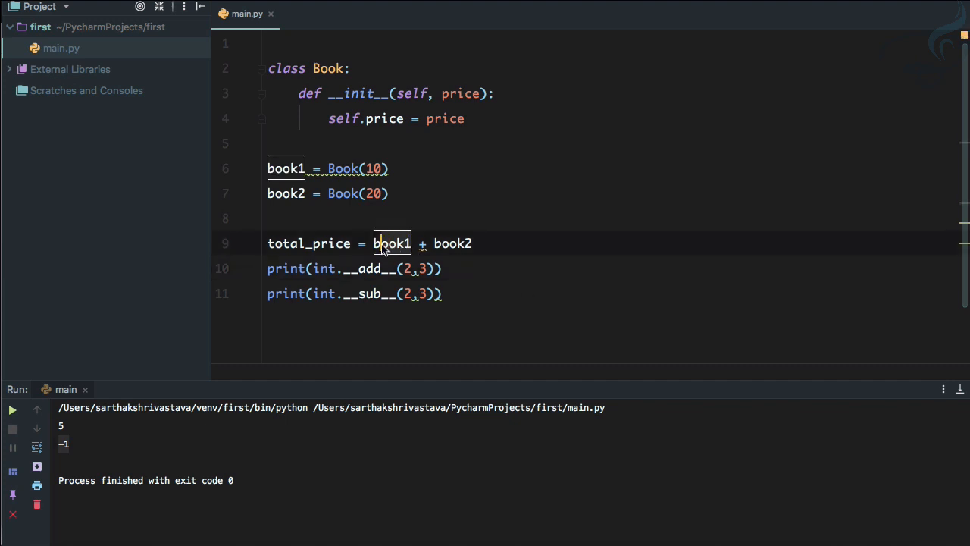
- Restore total_price = book1 + book2 with print(total_price) and run it to get the TypeError
left_click(452, 243)
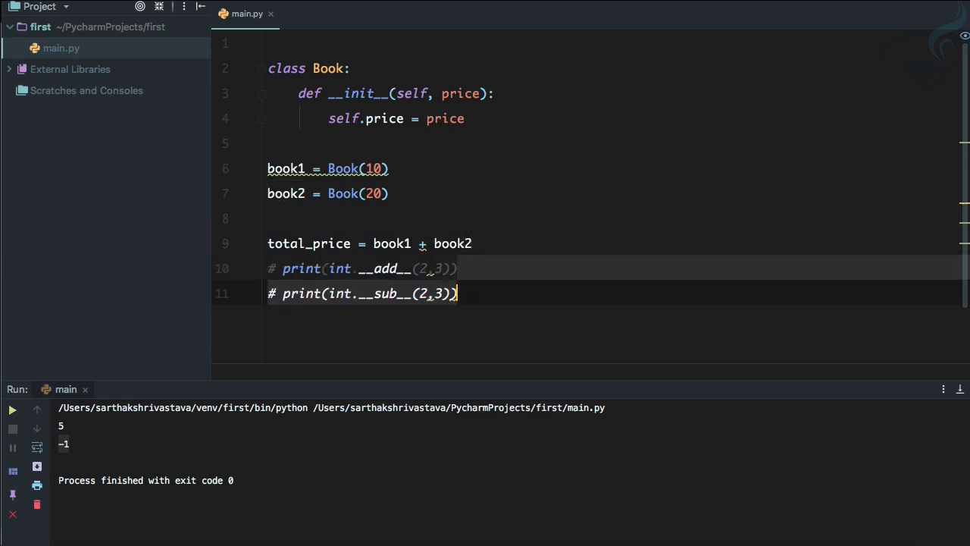
type("print(total_price")
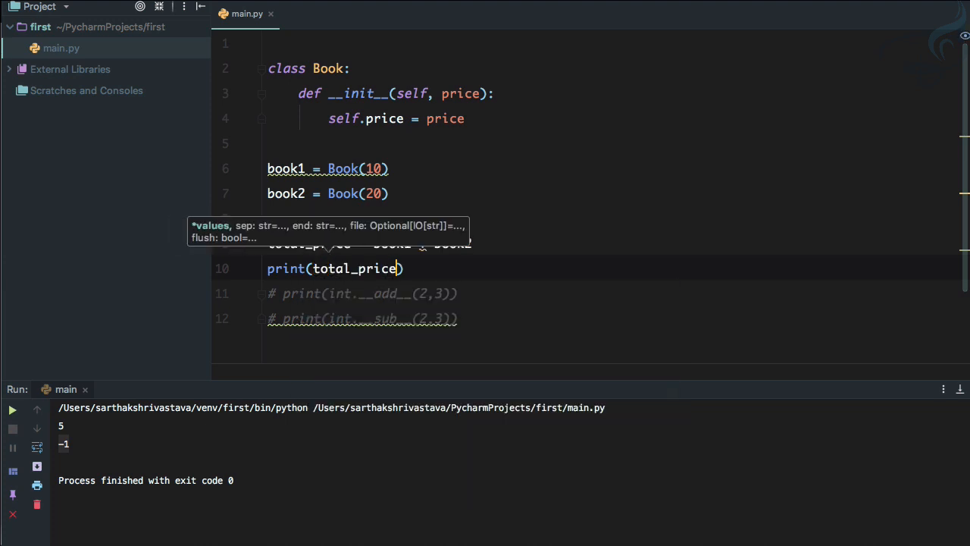
left_click(13, 410)
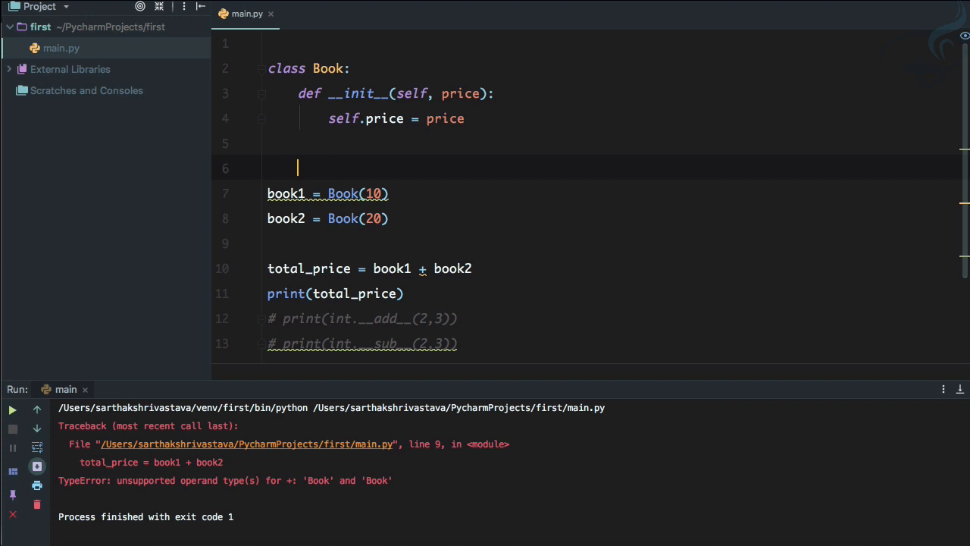
- Add def __add__(self, other) returning self.price + other.price and run to print 30
type("def")
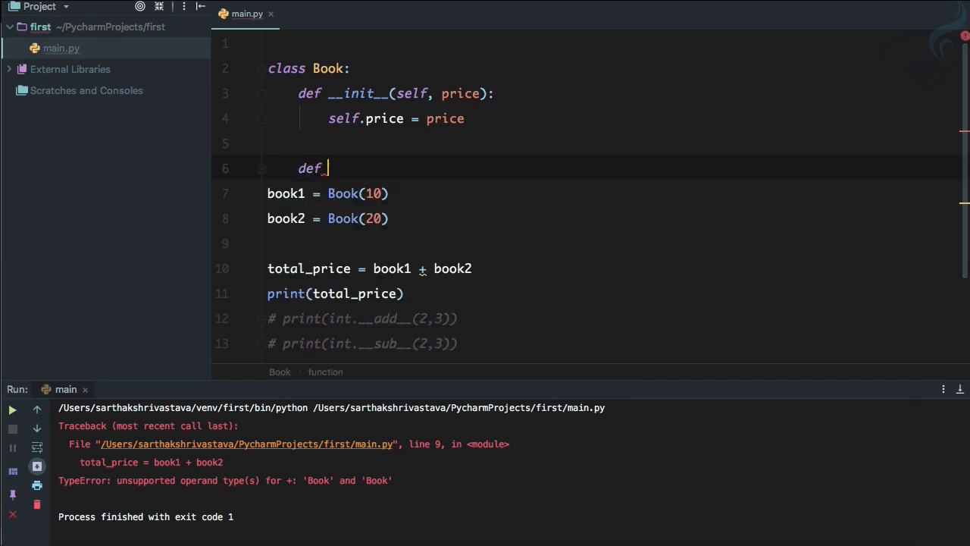
type("__add__(self, other):")
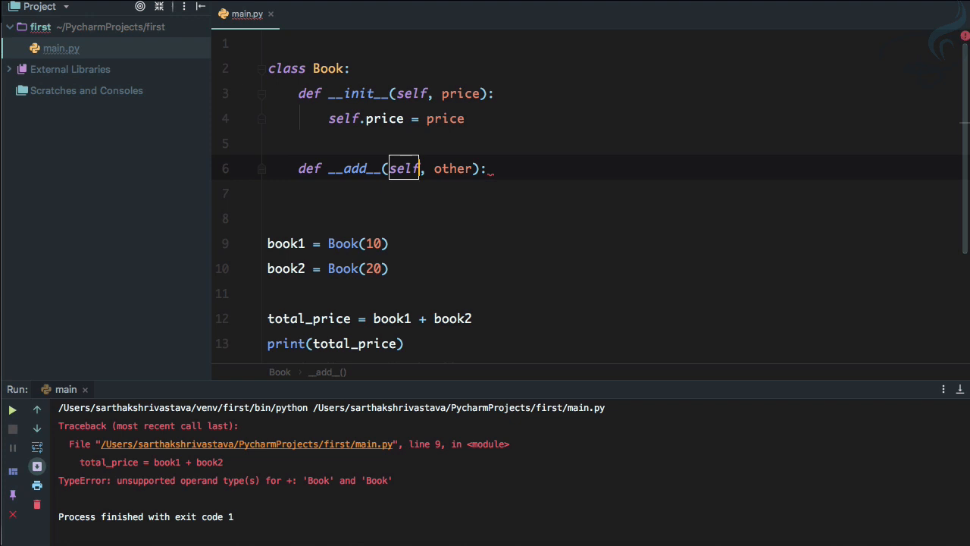
double_click(452, 168)
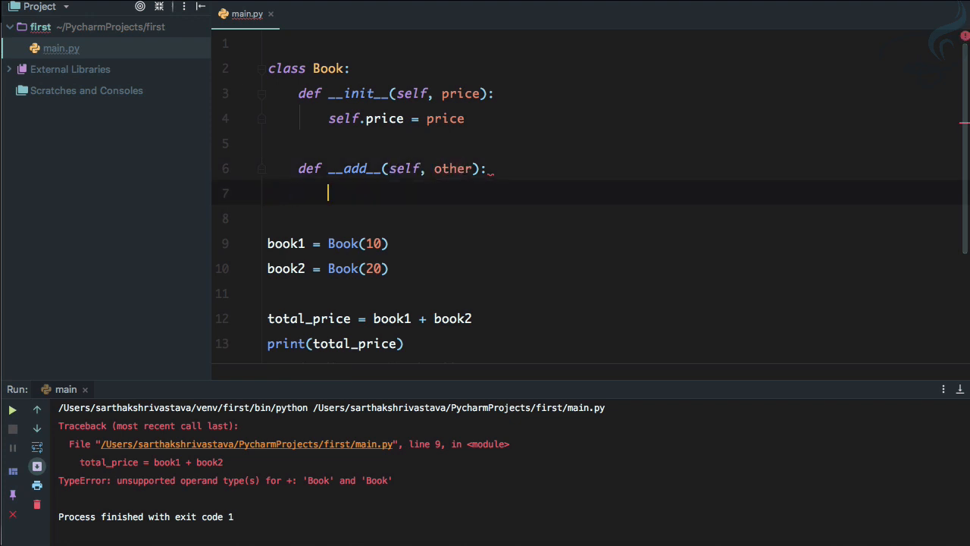
type("return self")
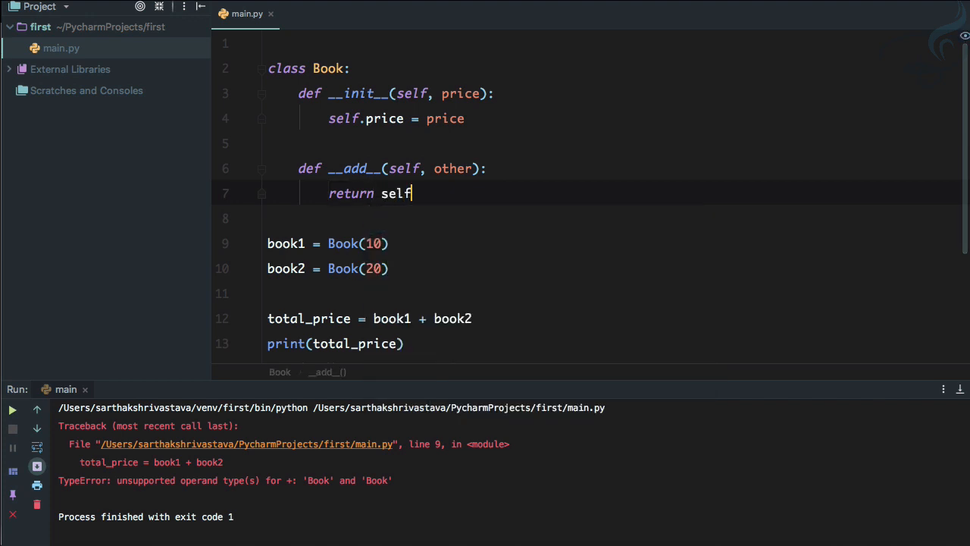
type(".price")
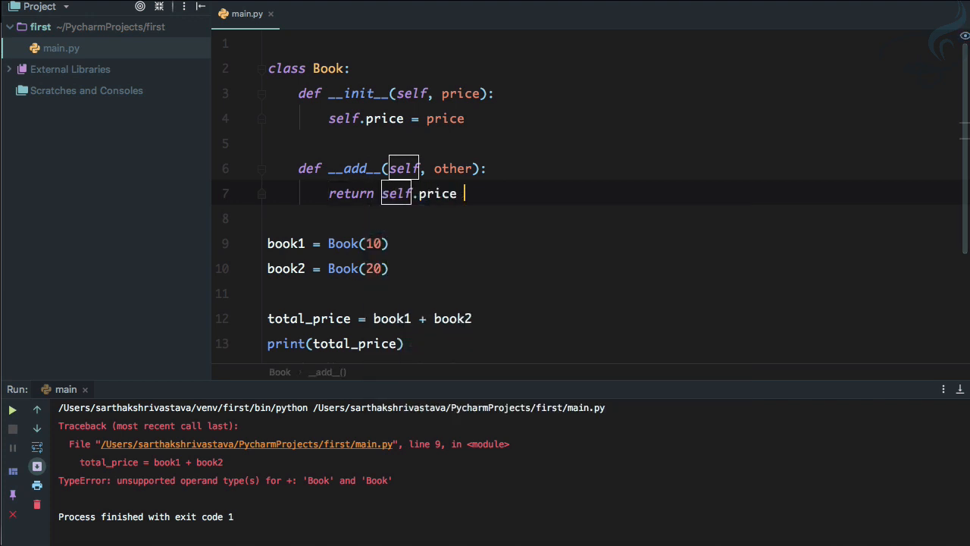
type("+ other.pr")
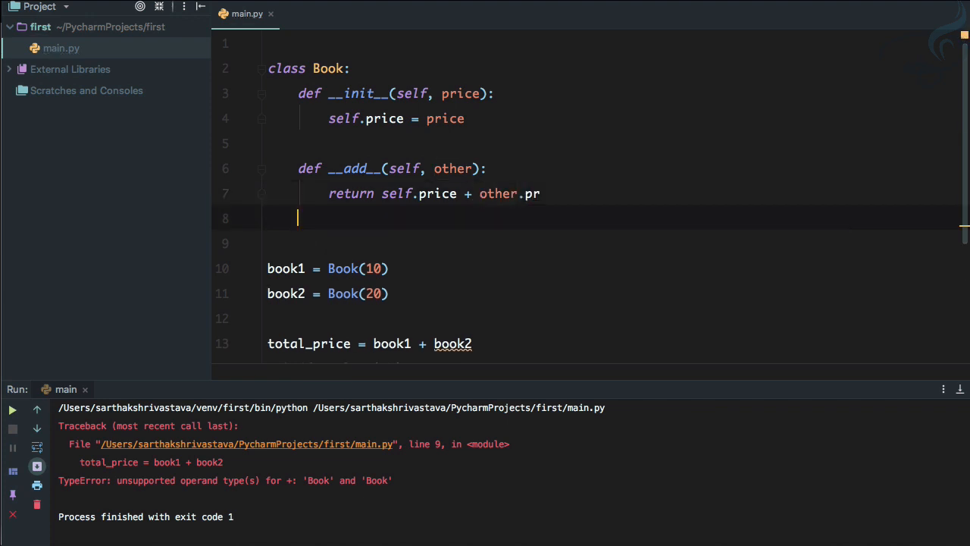
type("ice")
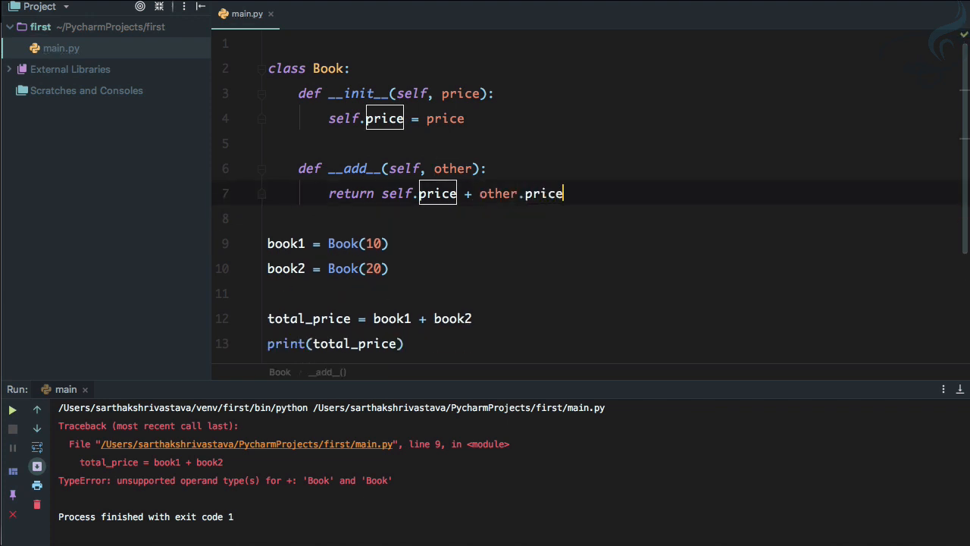
scroll("down", 3)
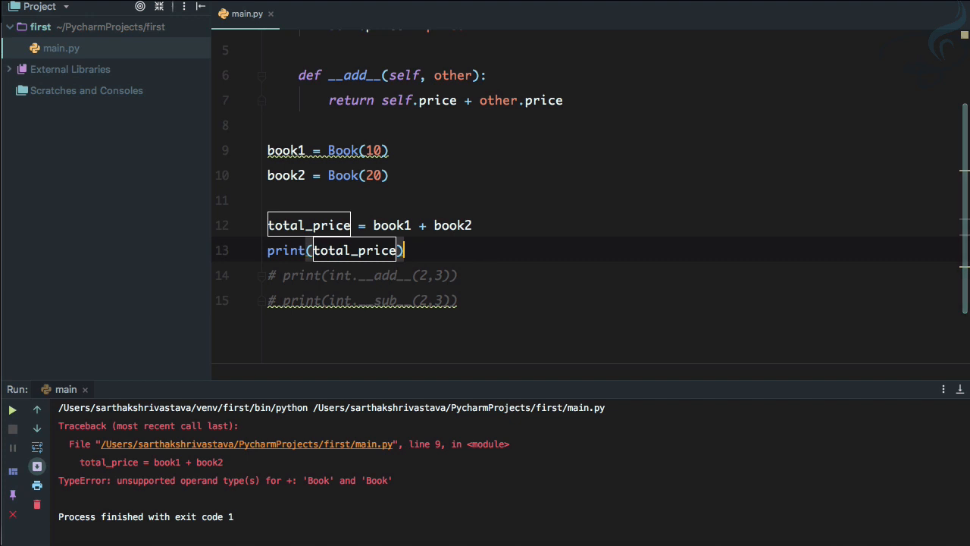
left_click(12, 410)
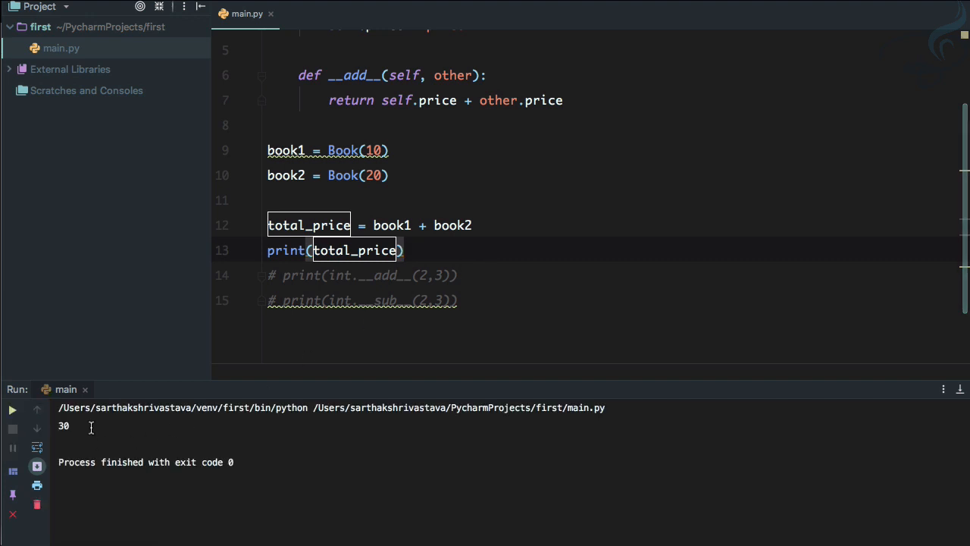
mouse_move(431, 239)
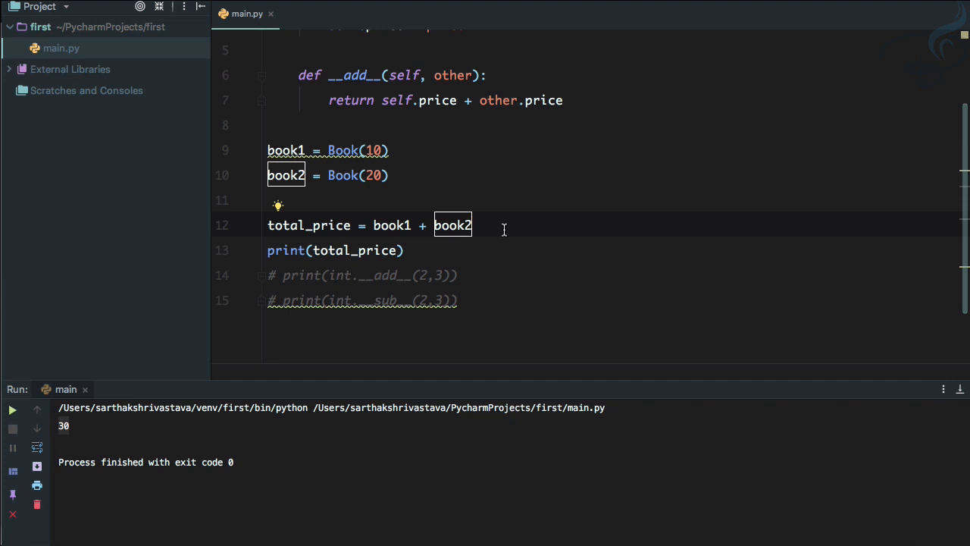
mouse_move(603, 276)
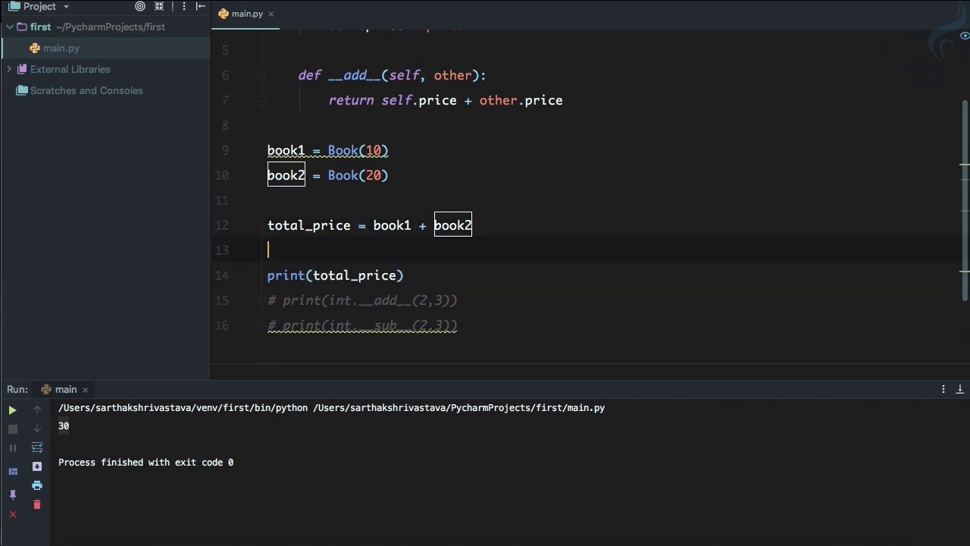
- Add compare = book1.price < book2.price and print(compare), giving True
type("compare = b")
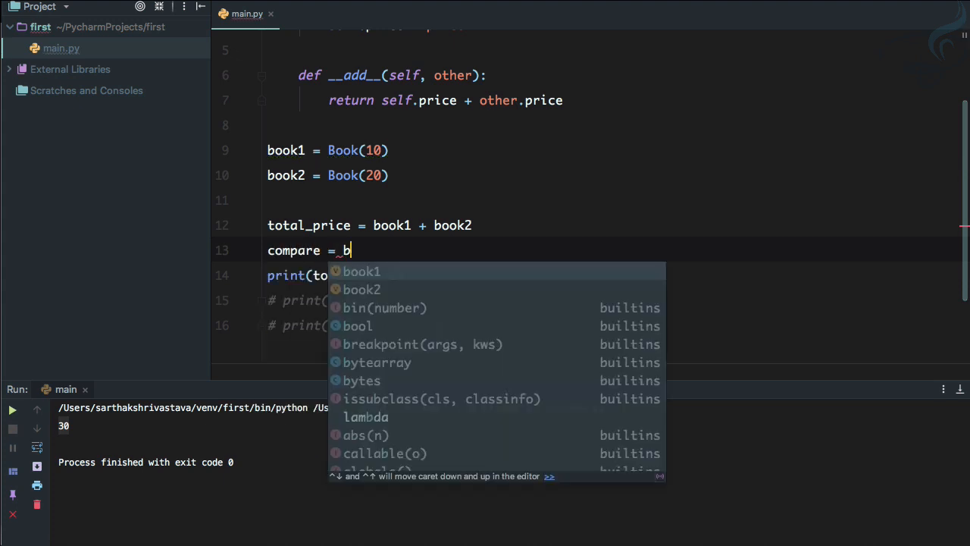
type("ook1.pr")
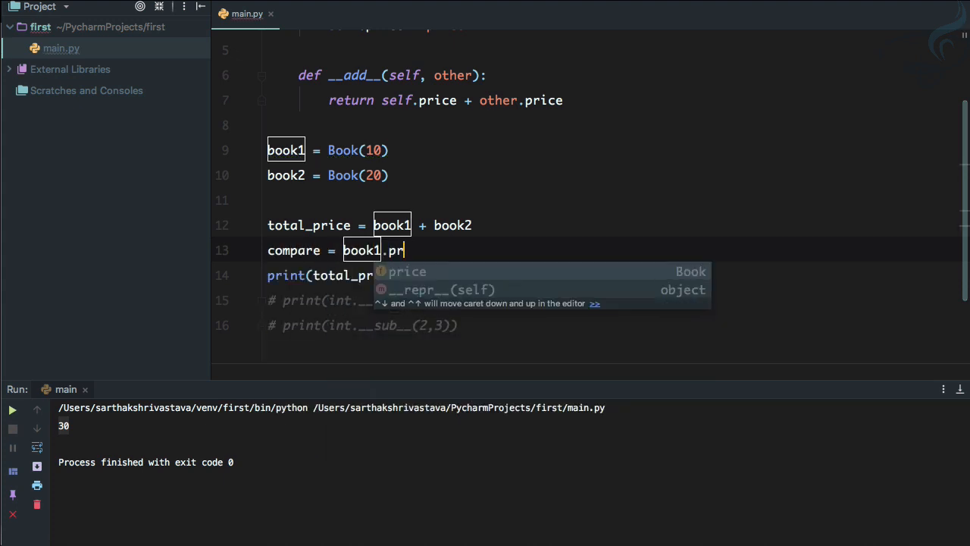
type("ice <")
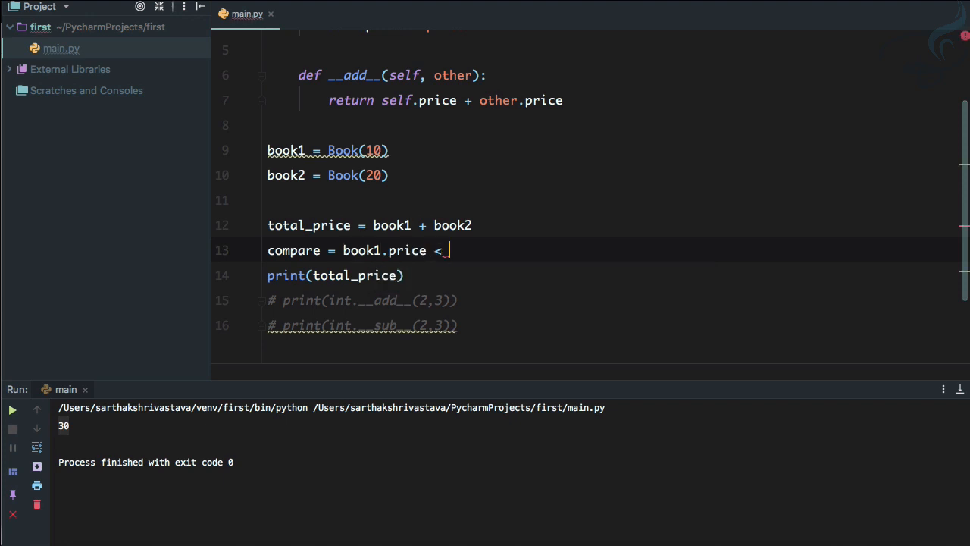
type("book2.price")
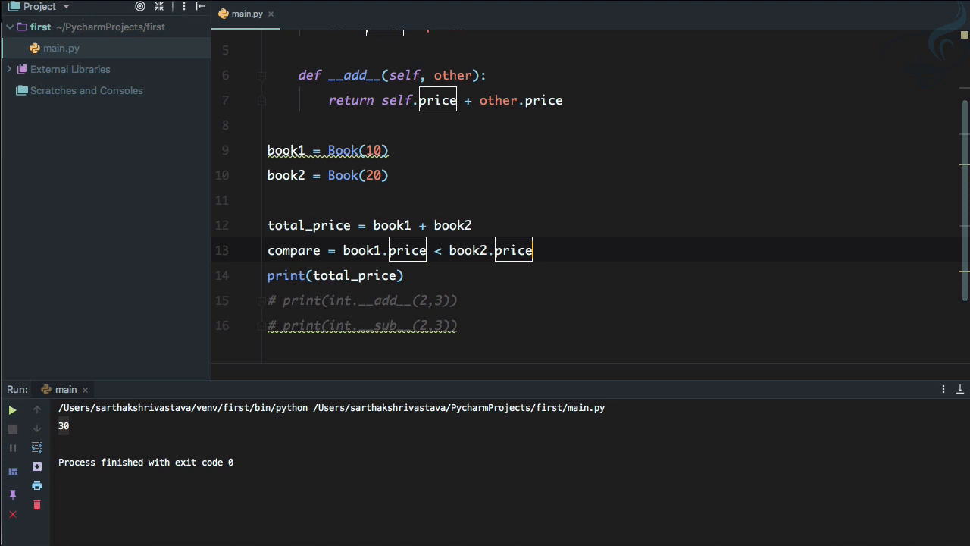
type("comp")
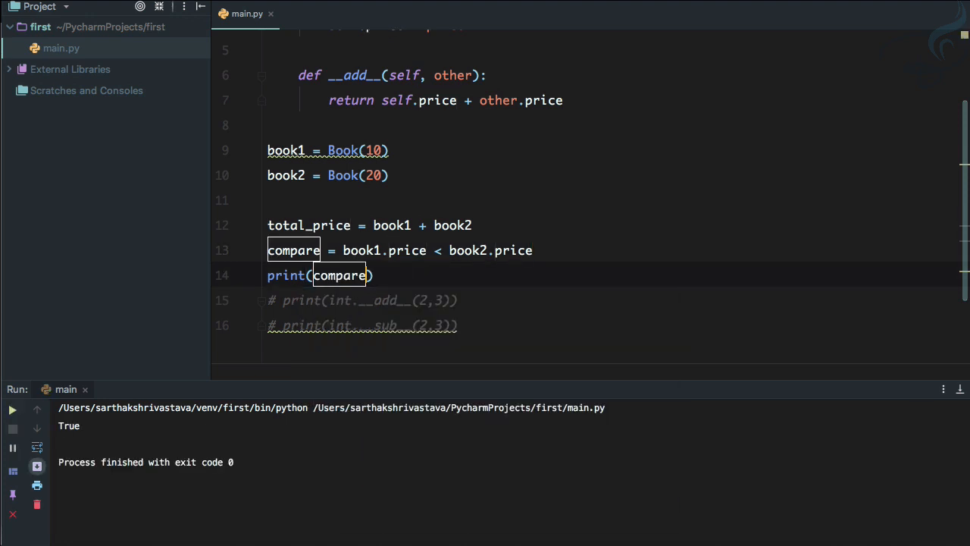
mouse_move(403, 283)
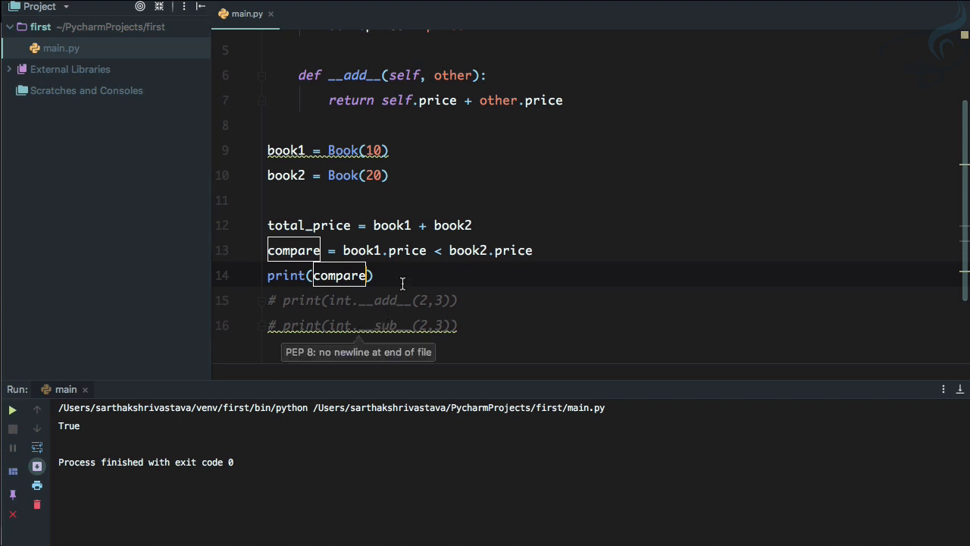
scroll("up", 3)
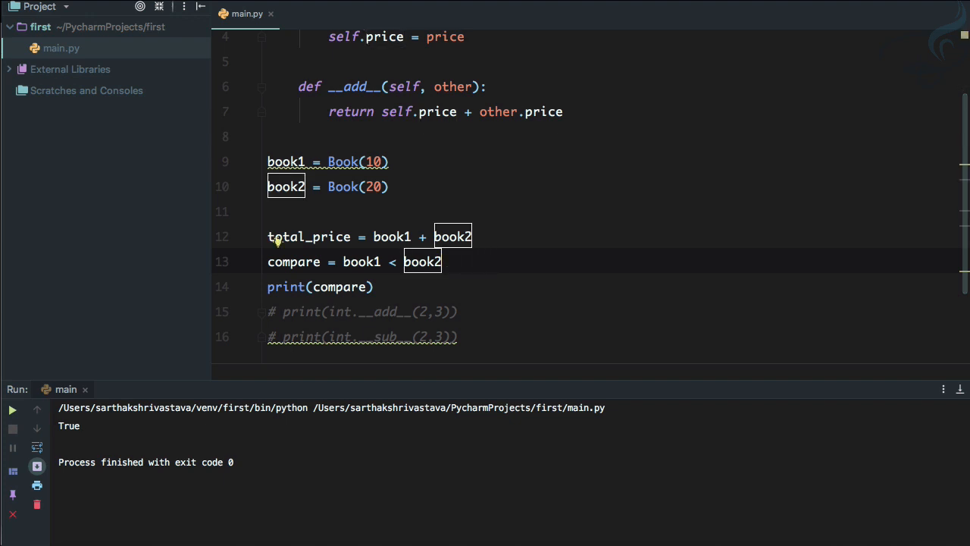
- Start a new def line below __add__ inside the Book class
left_click(13, 409)
type("def")
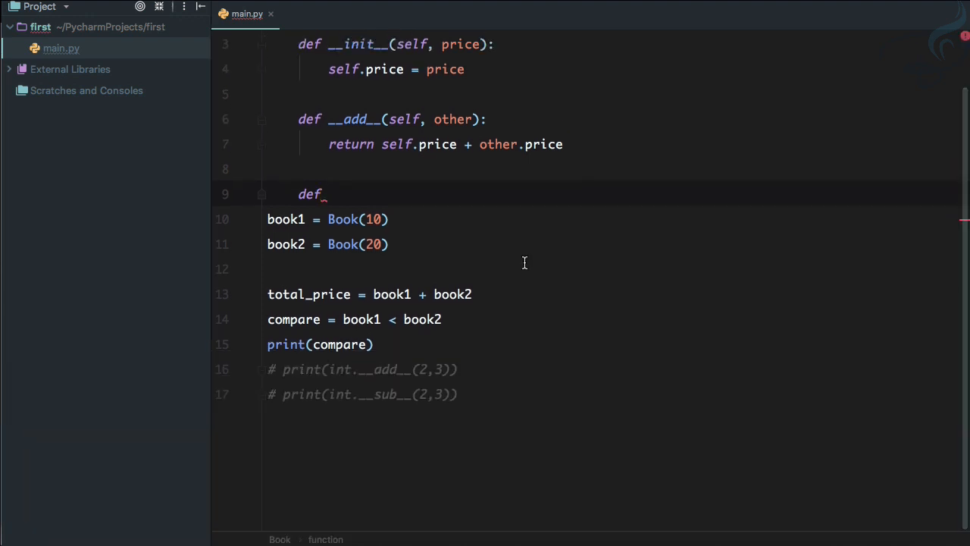
mouse_move(422, 318)
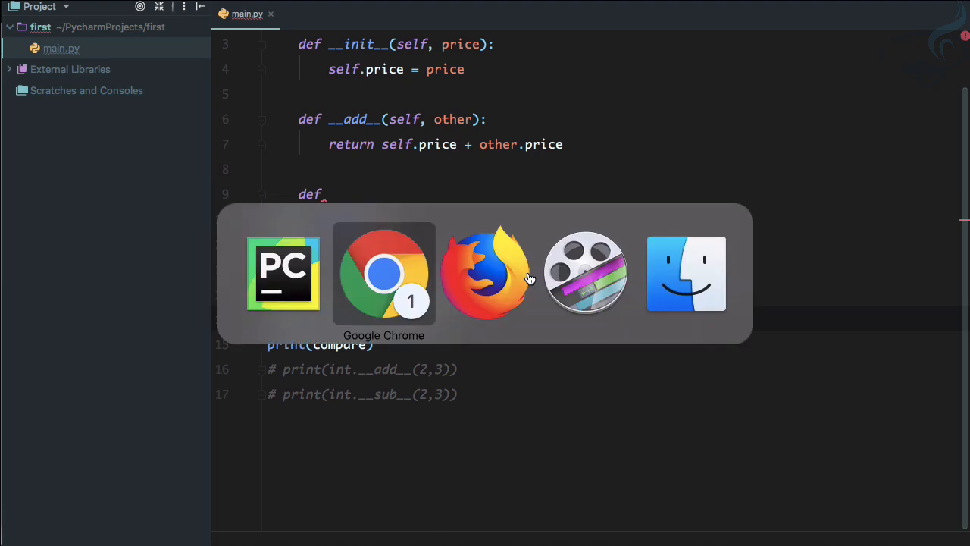
- In Firefox, step through '<' matches to find that x<y calls __lt__, then return to PyCharm
left_click(485, 273)
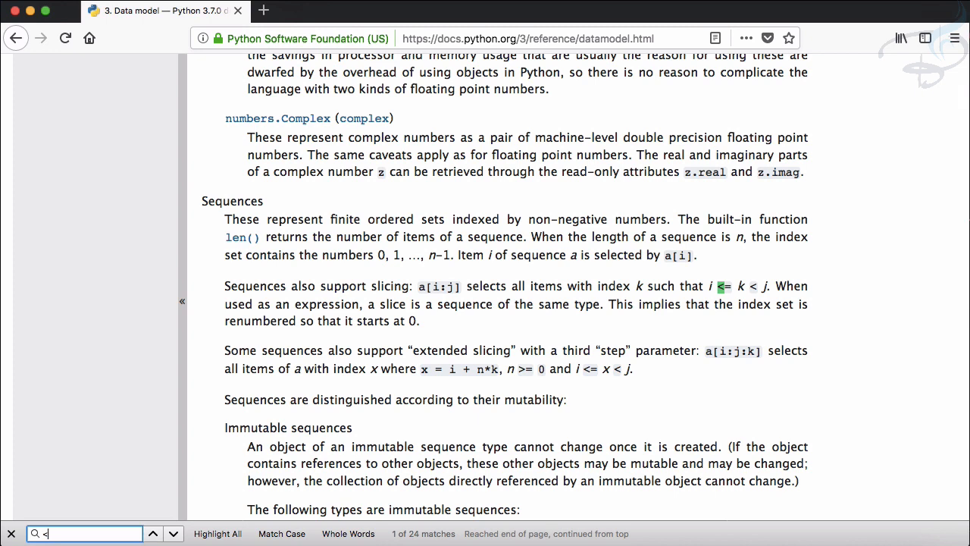
left_click(173, 533)
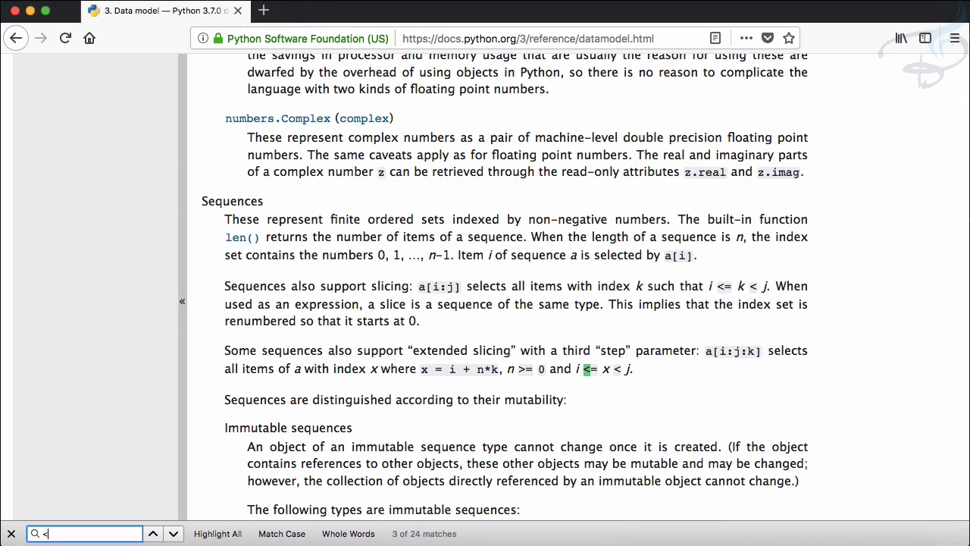
left_click(173, 534)
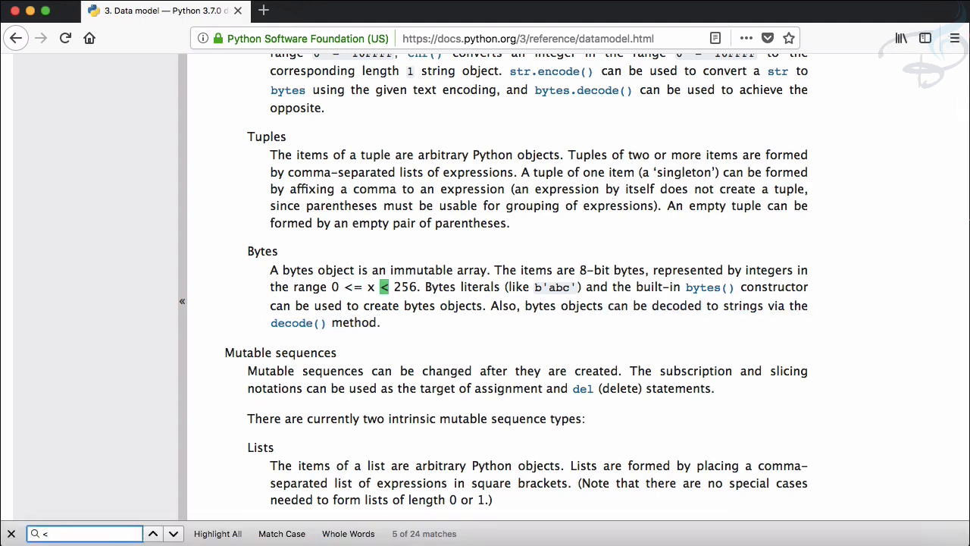
left_click(173, 533)
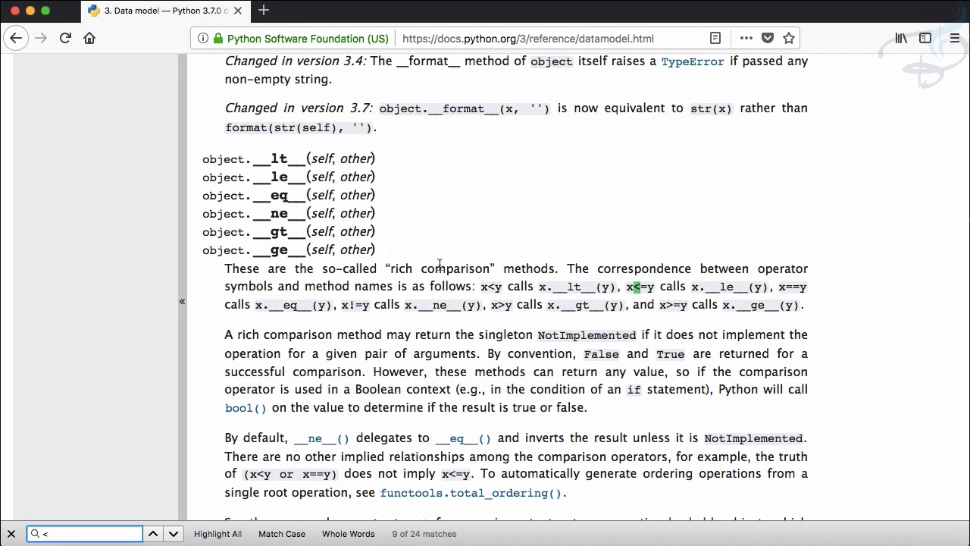
left_click(153, 534)
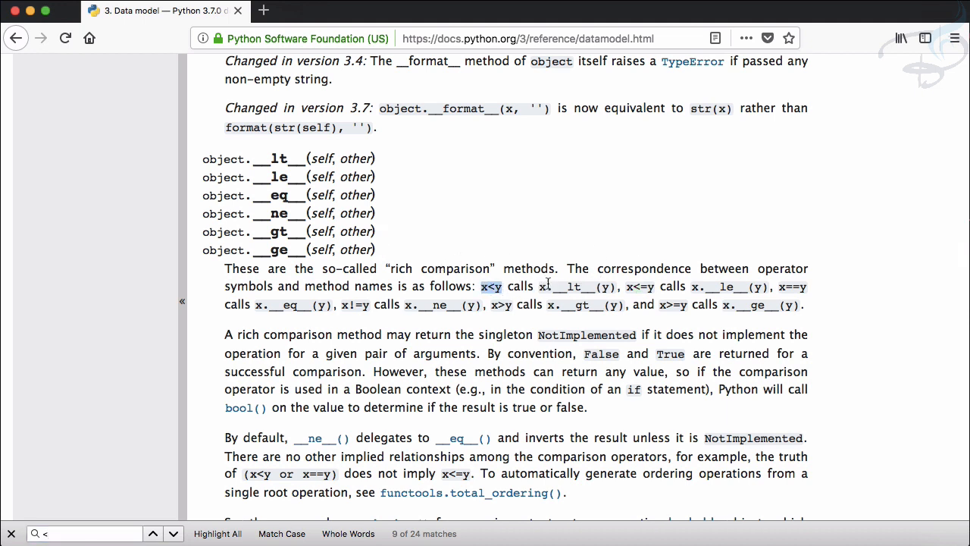
mouse_move(612, 289)
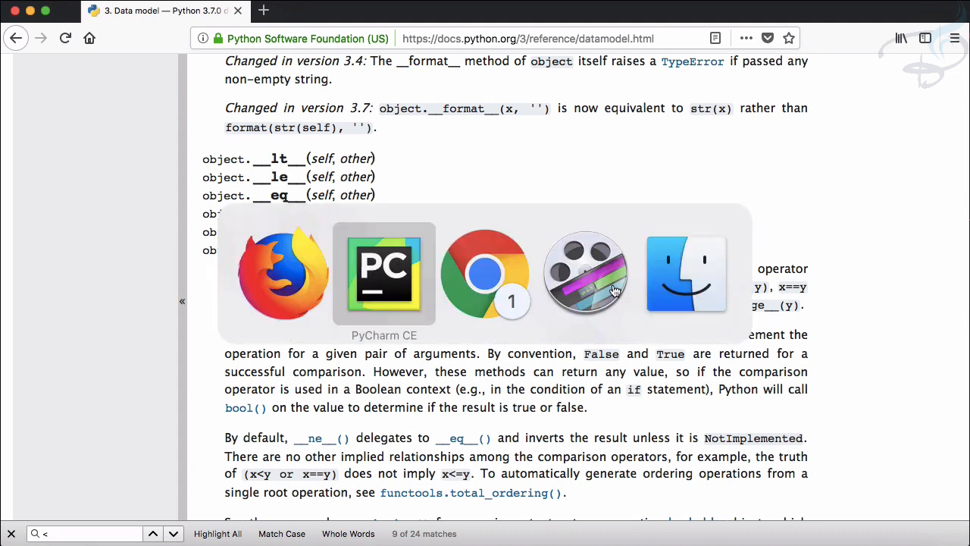
left_click(384, 273)
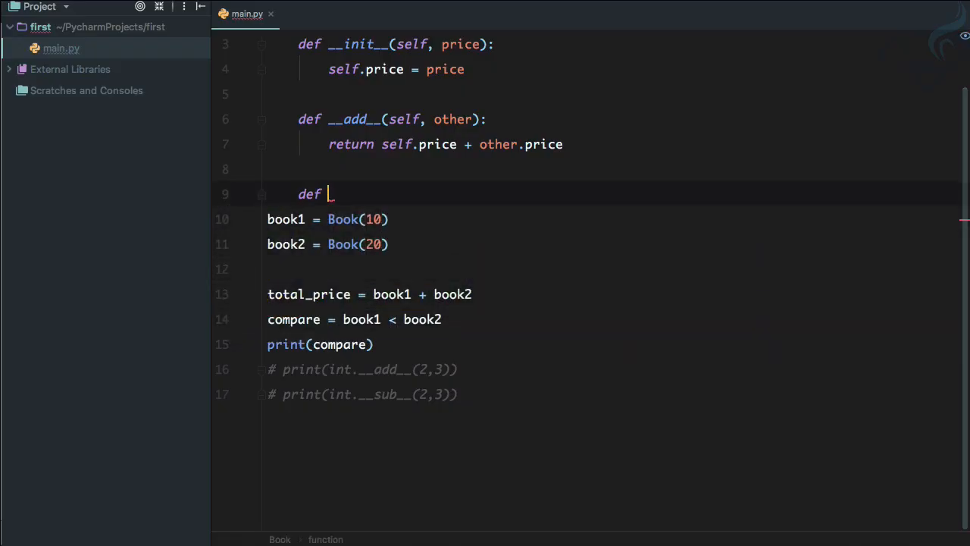
- Define __lt__(self, other) returning self.price < other.price on Book and run the script
type("__lt__(self, other):")
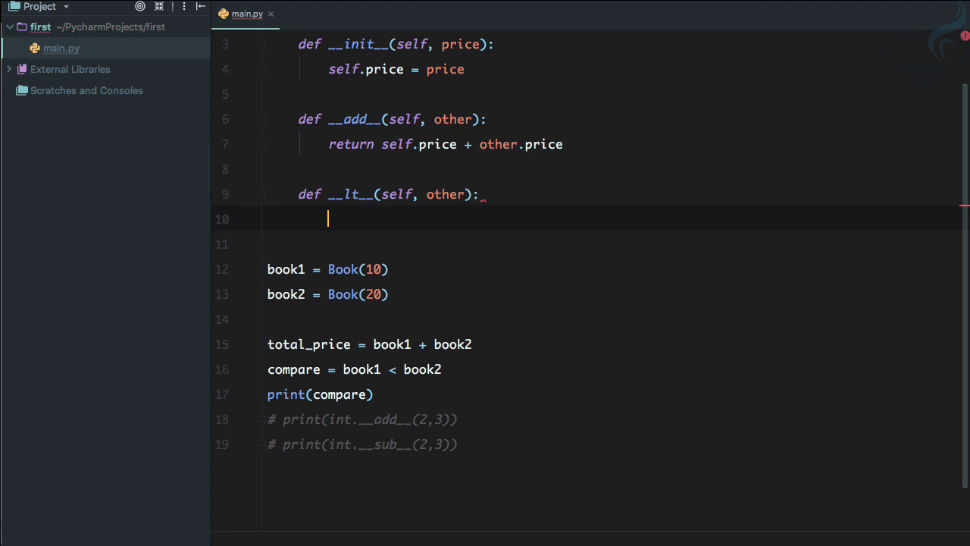
type("return")
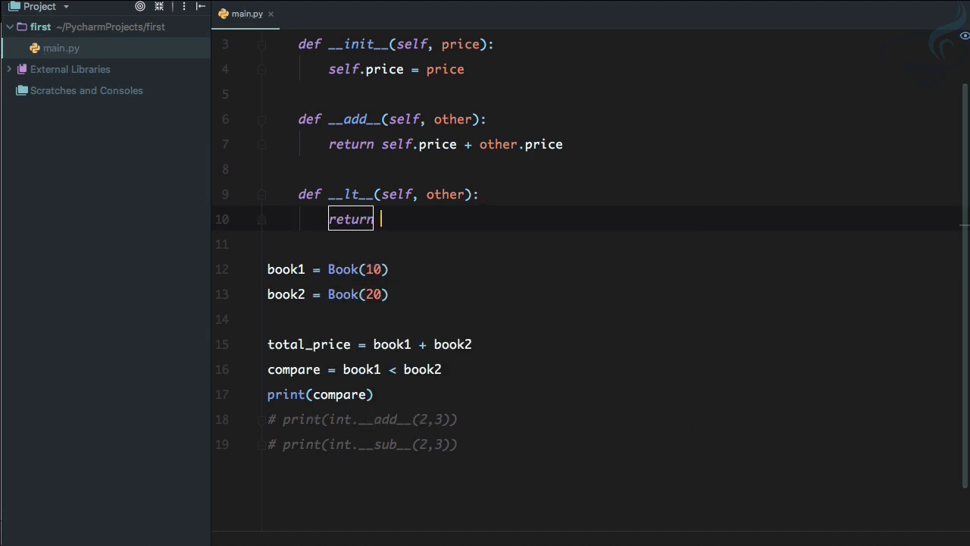
type("self.price")
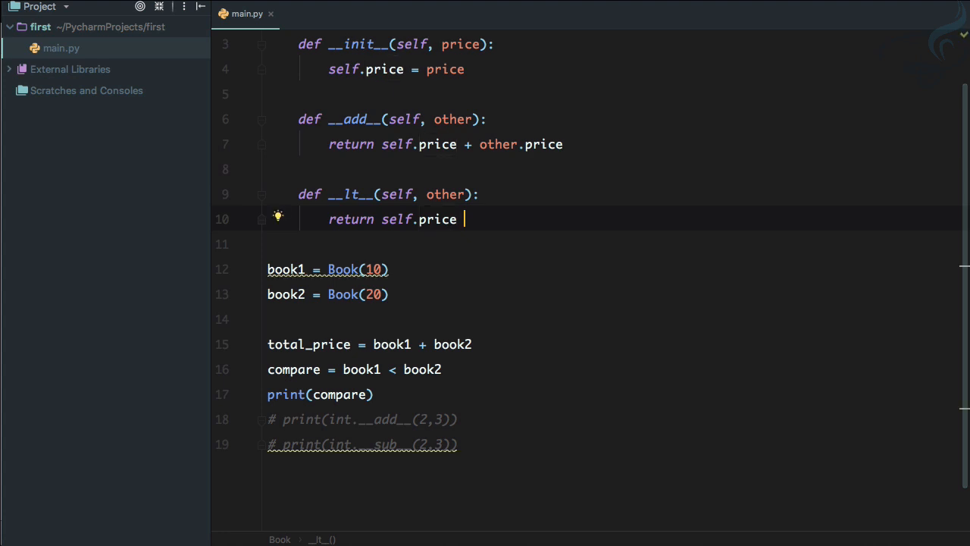
type("< other")
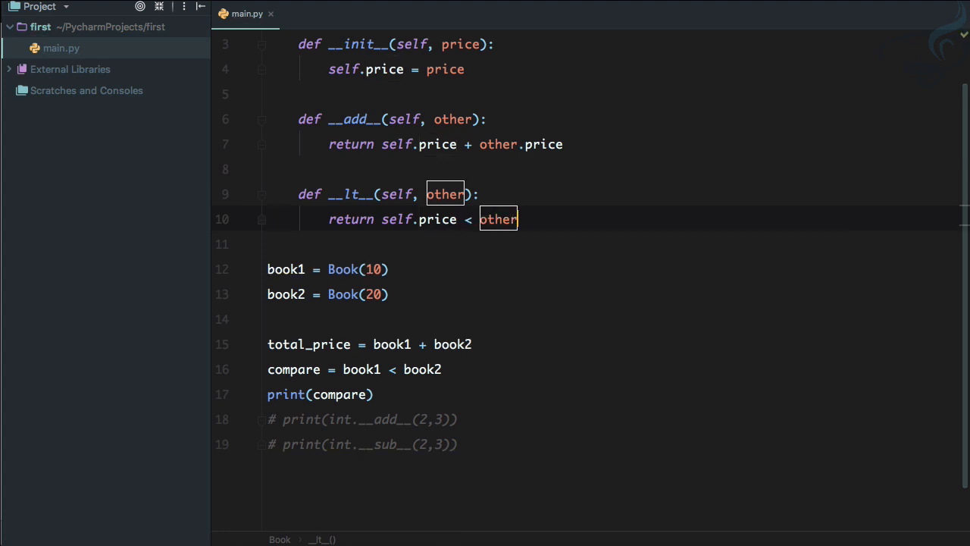
type(".price")
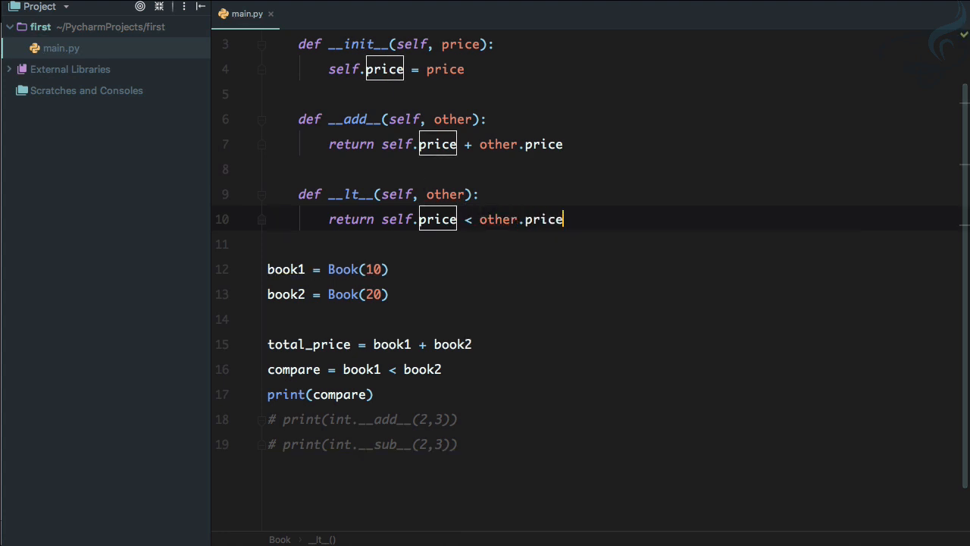
left_click(12, 409)
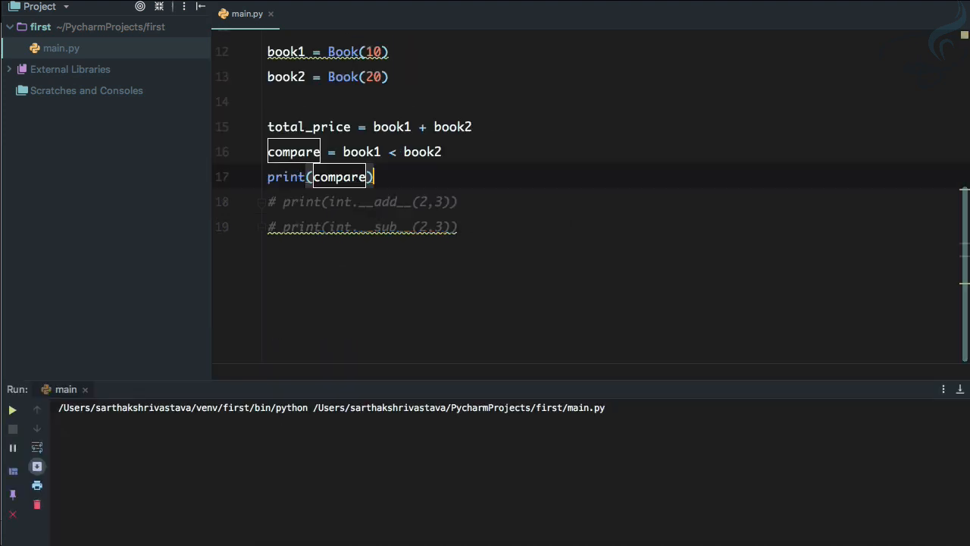
- Verify the Run output shows True with exit code 0, then switch to the Terminal panel
left_click(12, 409)
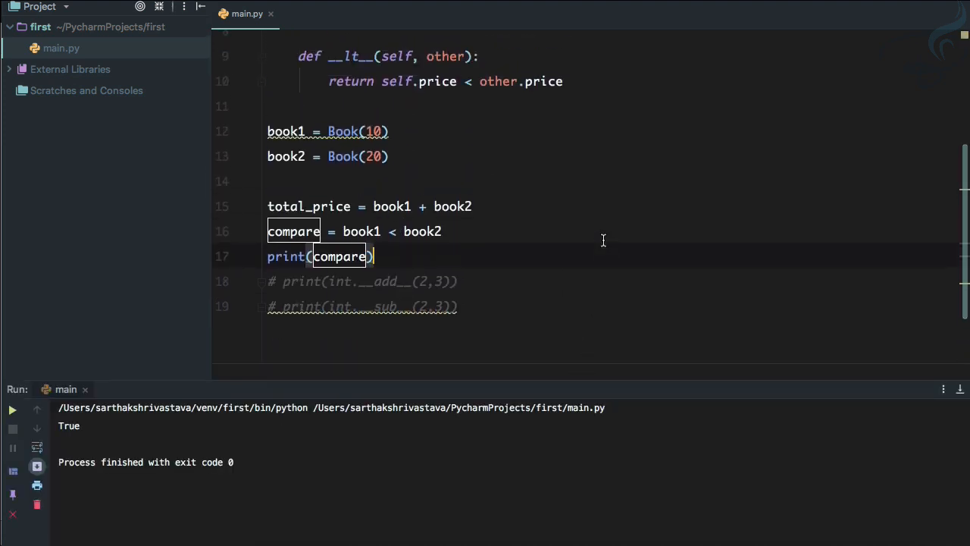
scroll("up", 3)
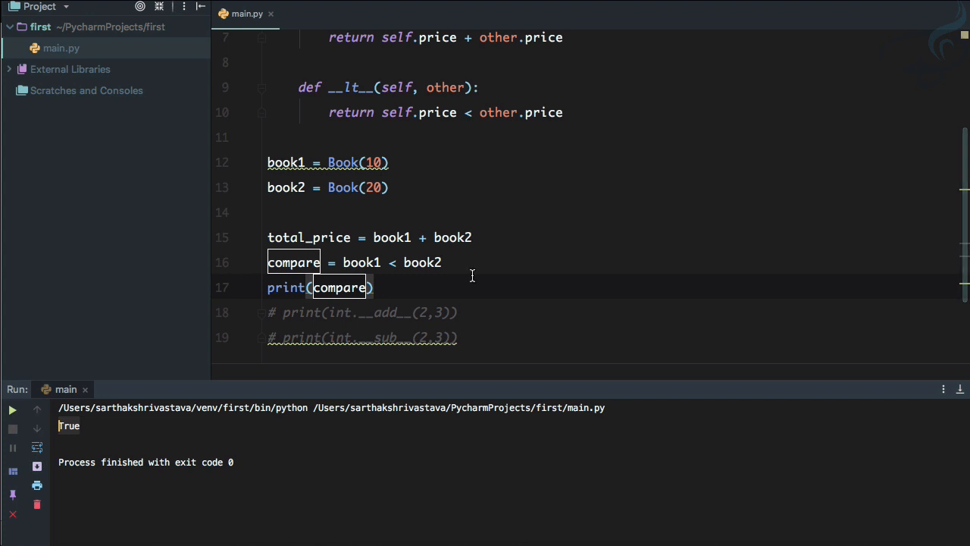
mouse_move(579, 130)
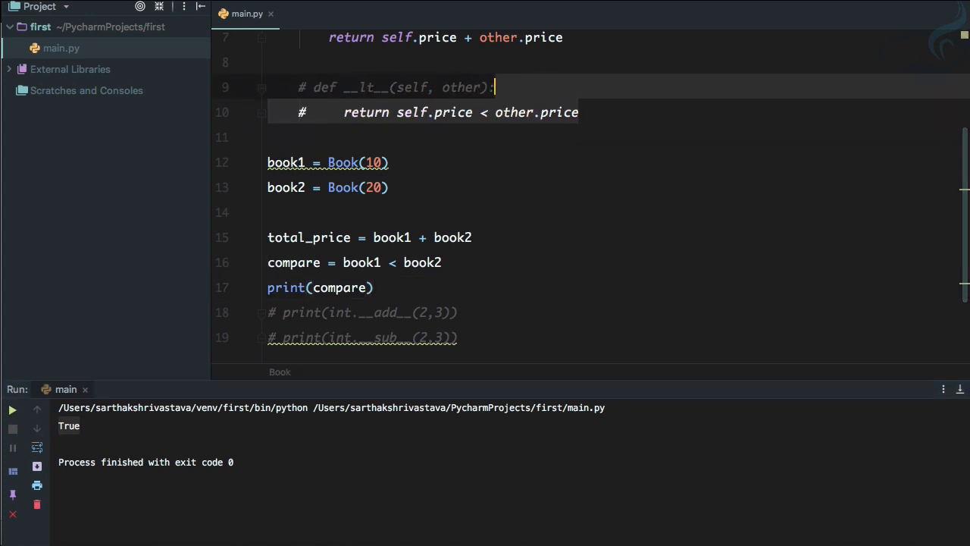
left_click(12, 409)
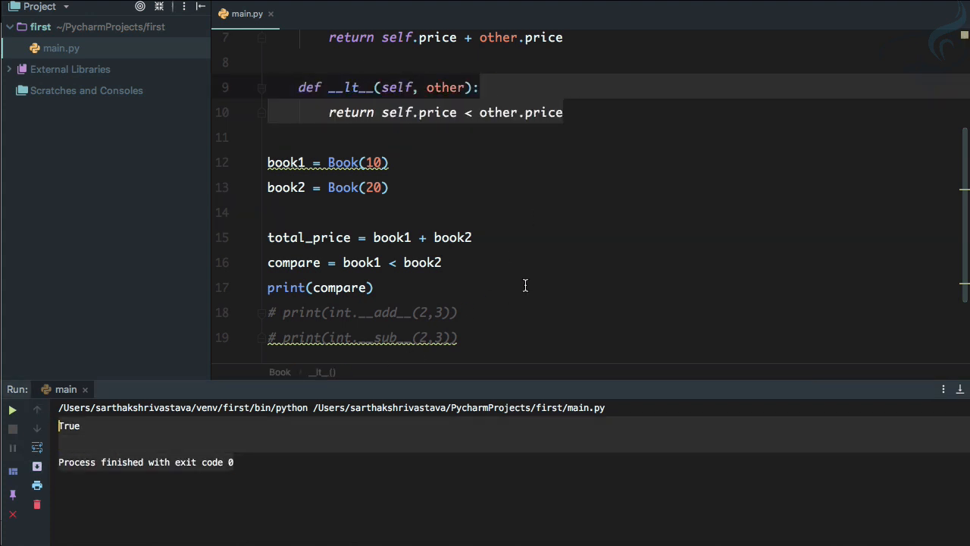
left_click(27, 376)
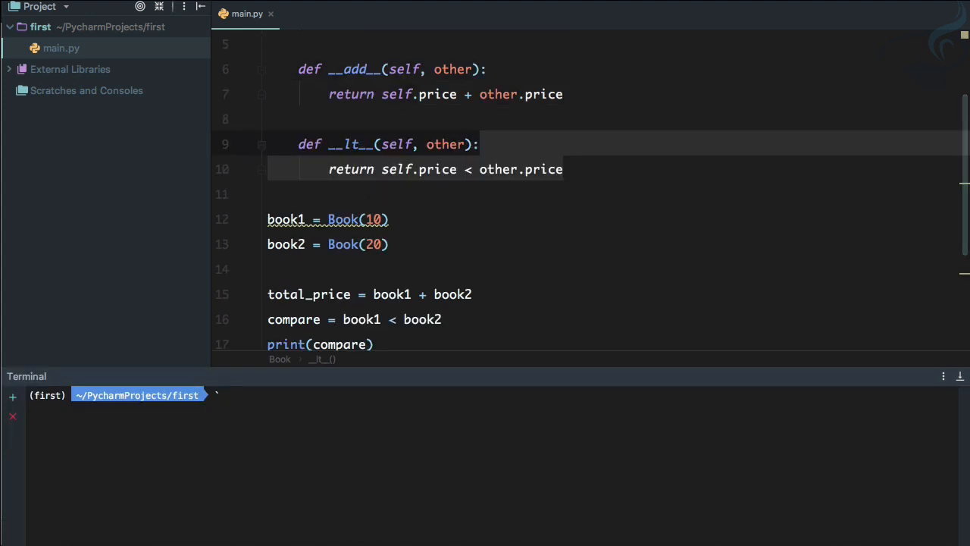